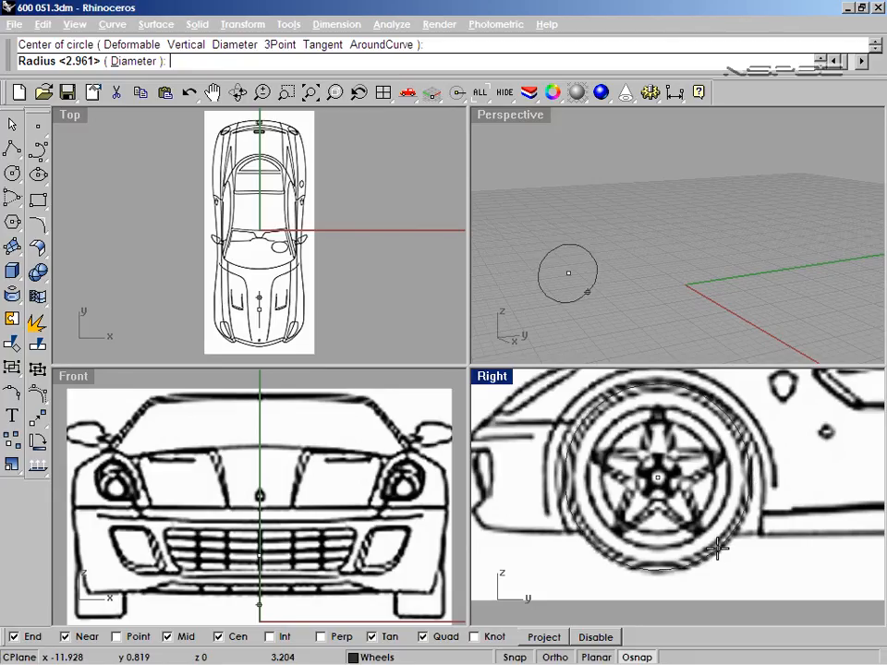
mouse_move(712, 543)
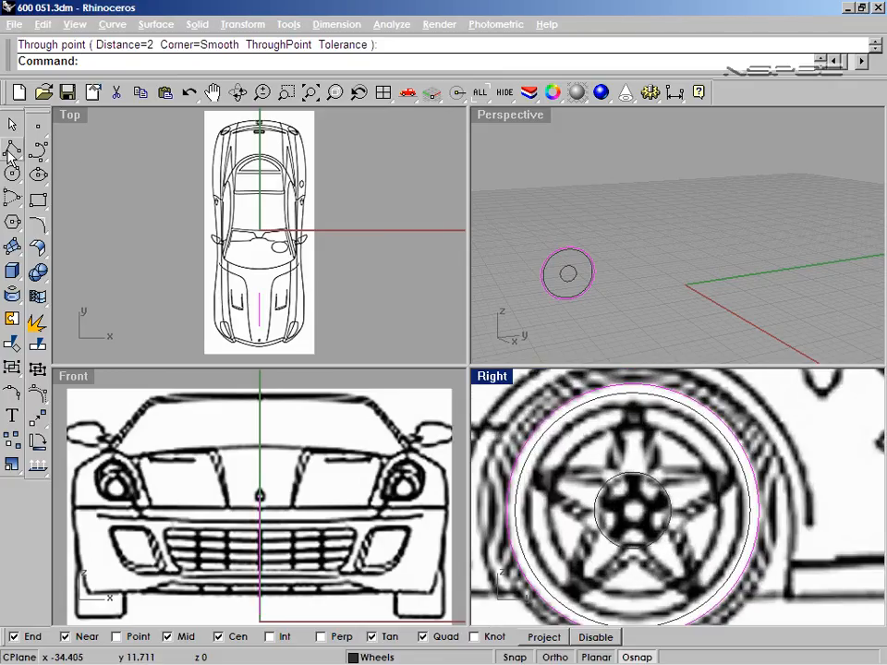
Step: Place the offset circle through a point on the wheel rim
click(13, 148)
text(Mi)
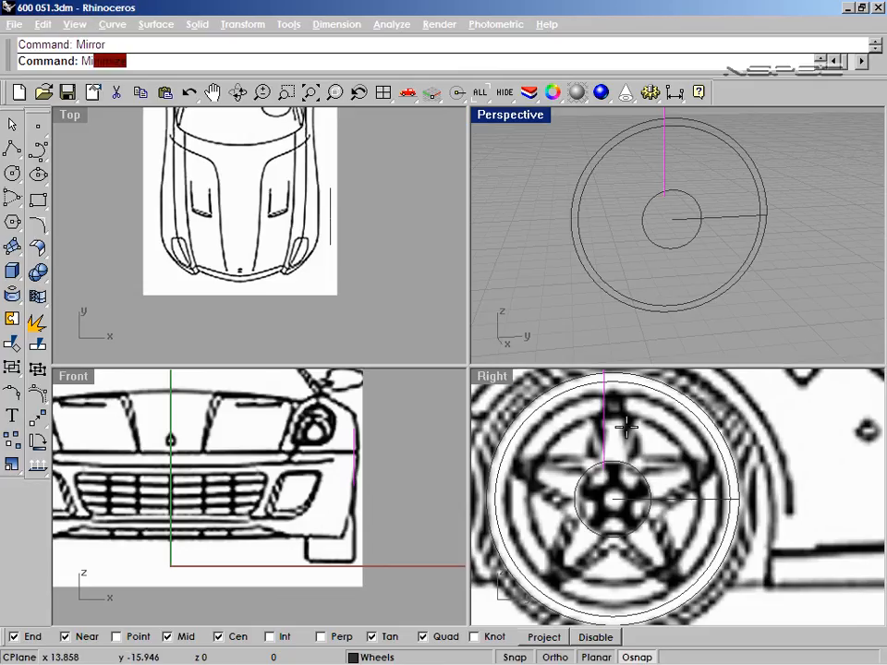
Step: Mirror the spoke curve across a plane through the hub to get the spoke's other edge
click(625, 427)
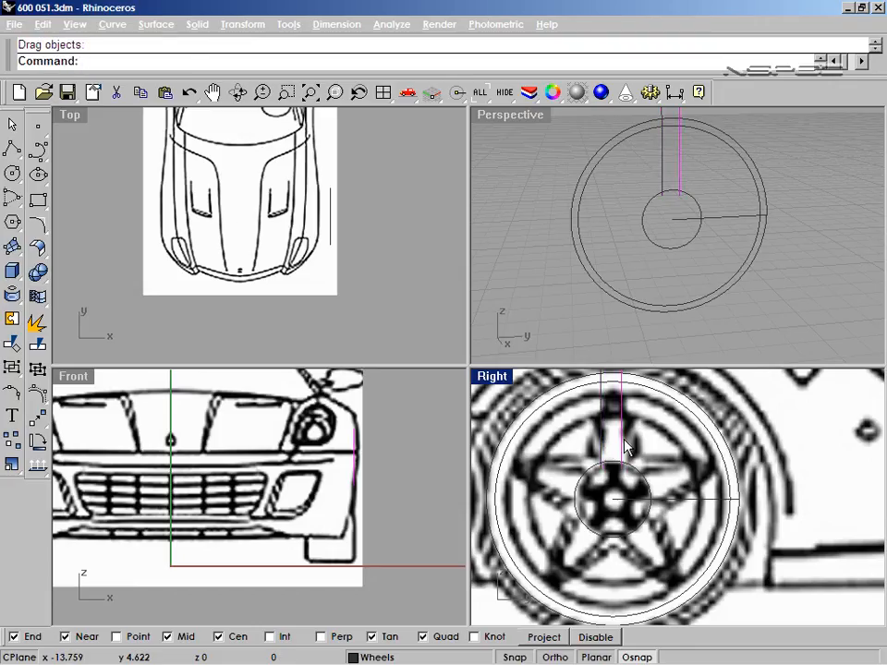
key(Delete)
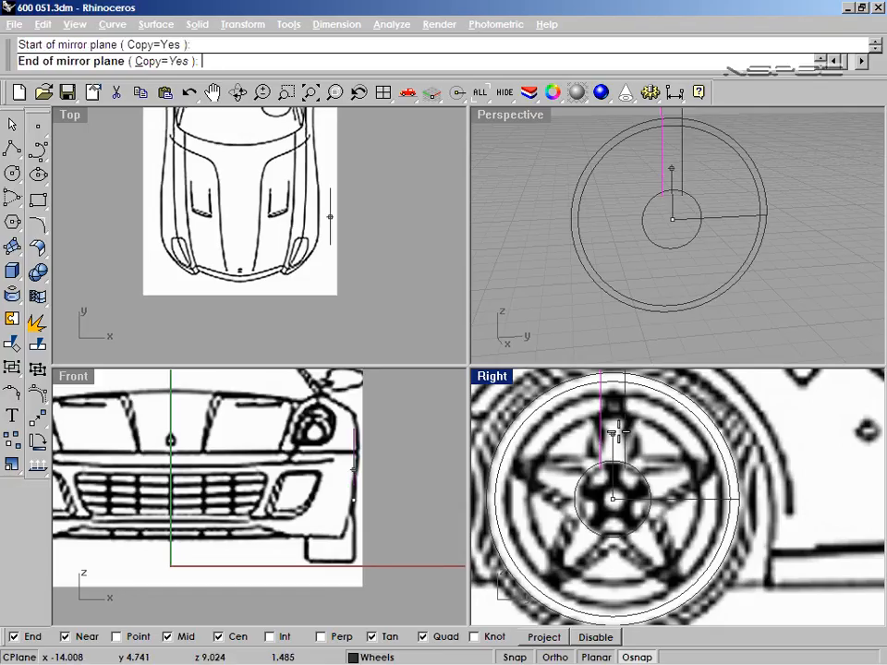
click(606, 453)
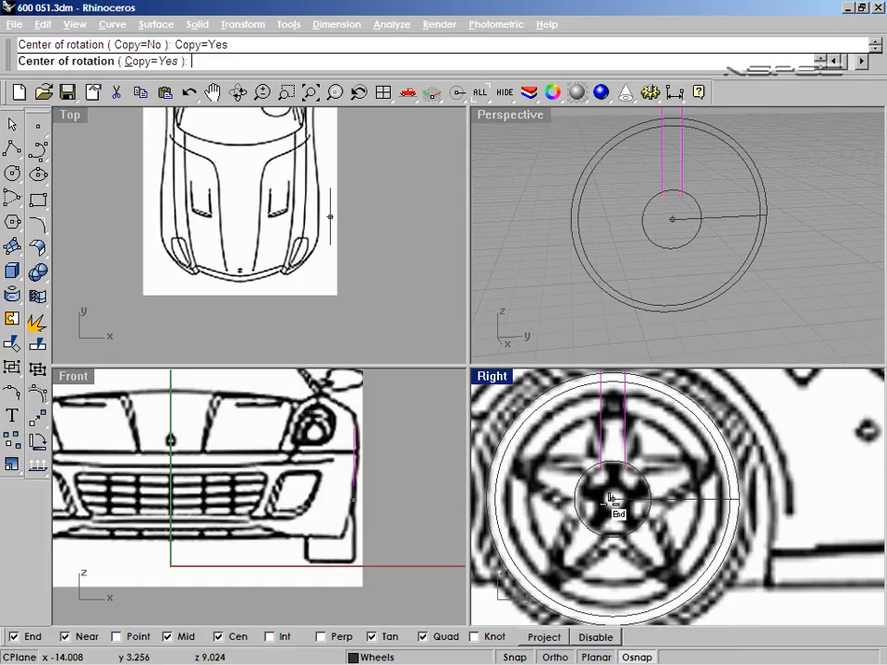
Step: Rotate-copy the spoke curves about the hub centre at 144 degrees for five spokes
click(614, 499)
text(-72)
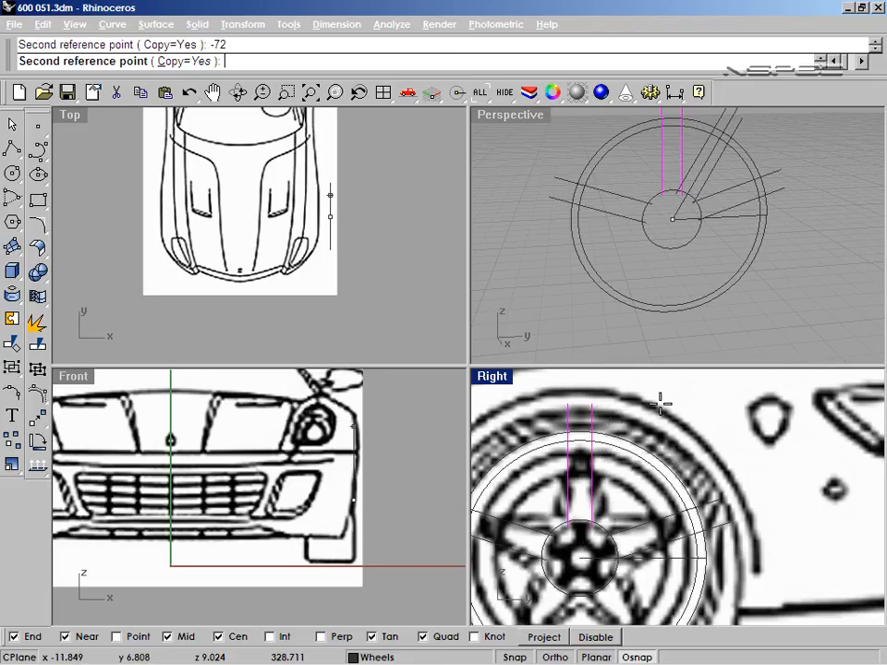
text(144)
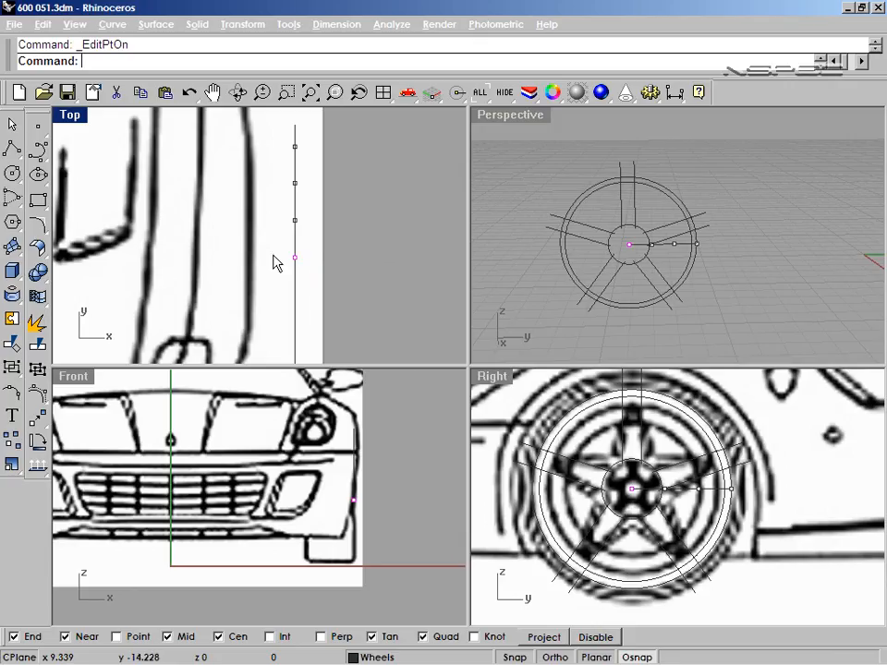
Step: Drag the profile curve's control points into a smooth dished shape
drag(295, 257, 268, 256)
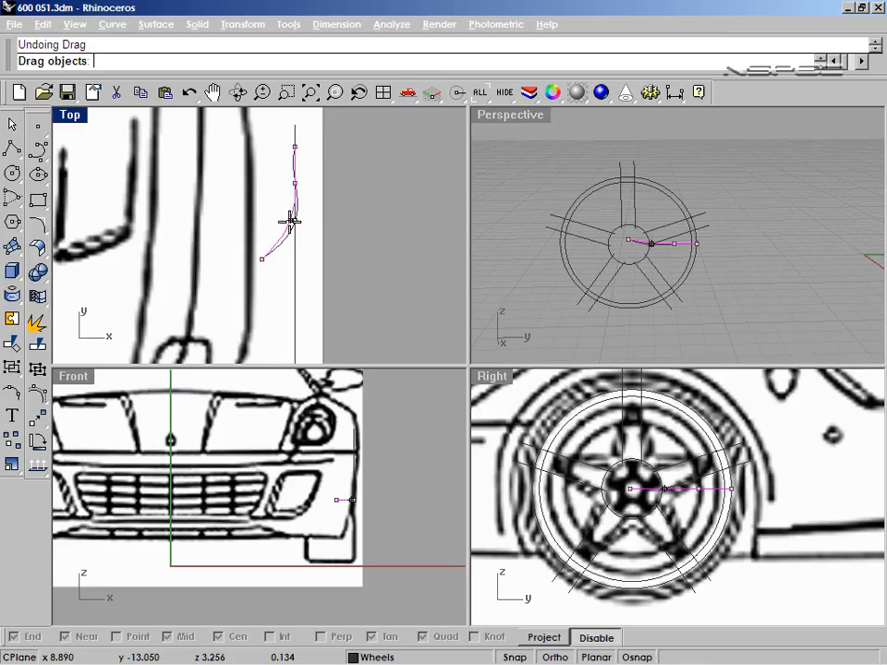
right_click(296, 184)
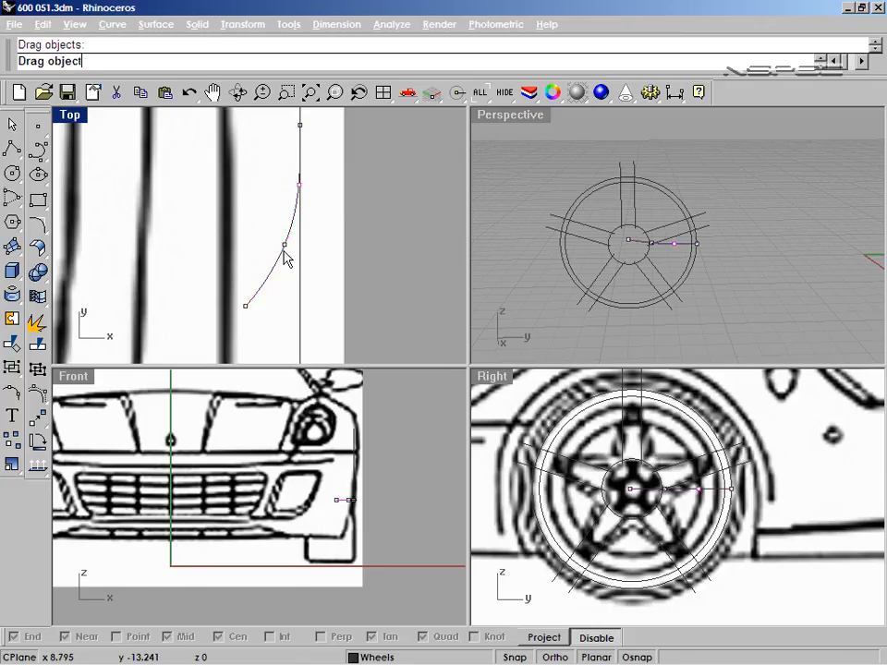
drag(287, 258, 244, 303)
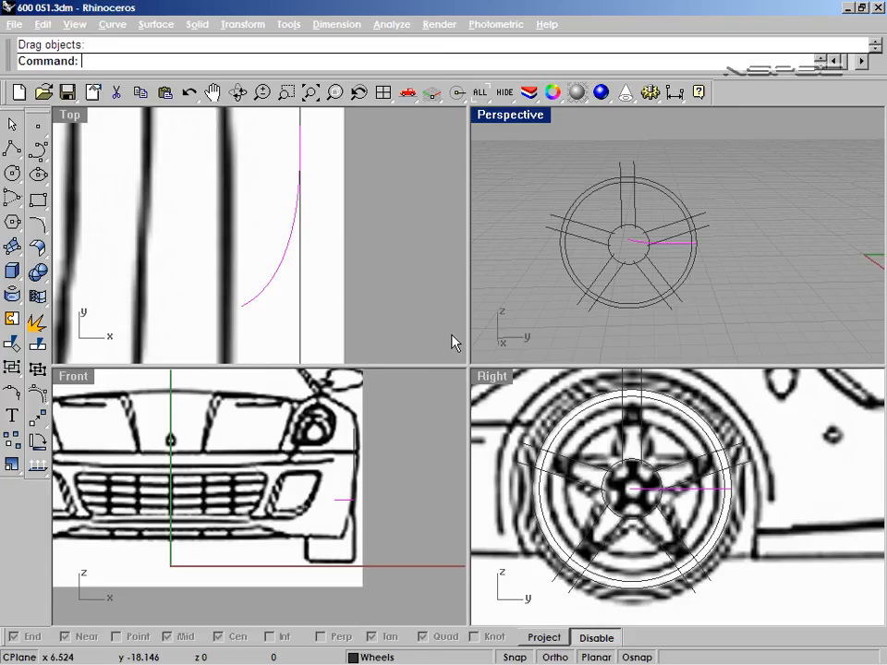
click(638, 492)
text(R)
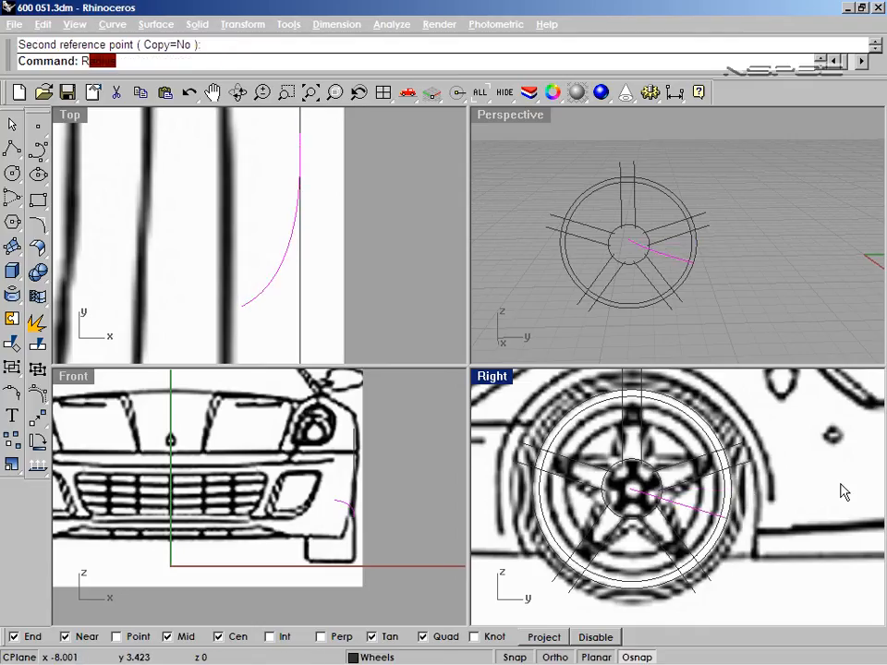
Step: Revolve the dished profile 360 degrees about the hub axis into the wheel face
text(ev)
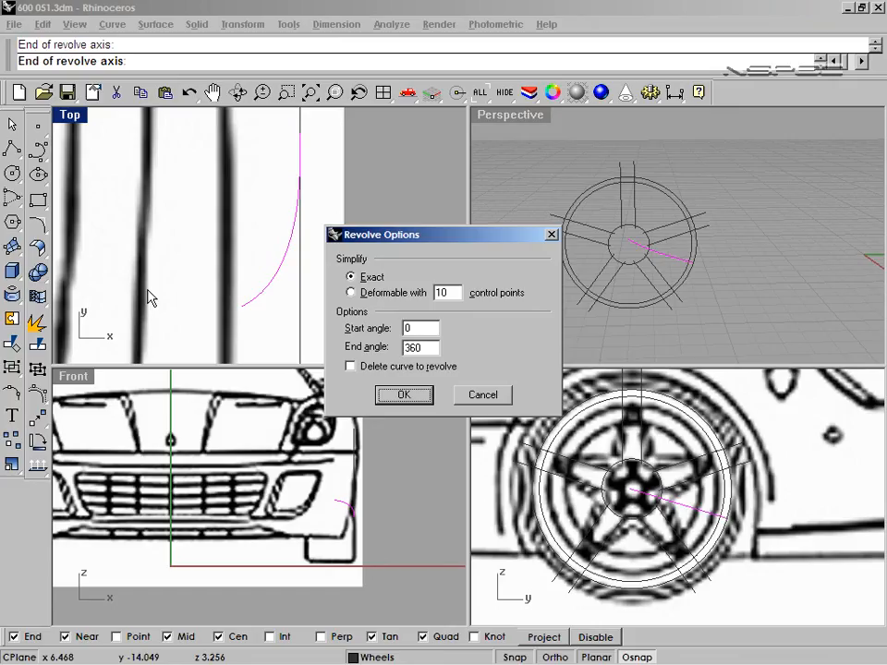
click(403, 396)
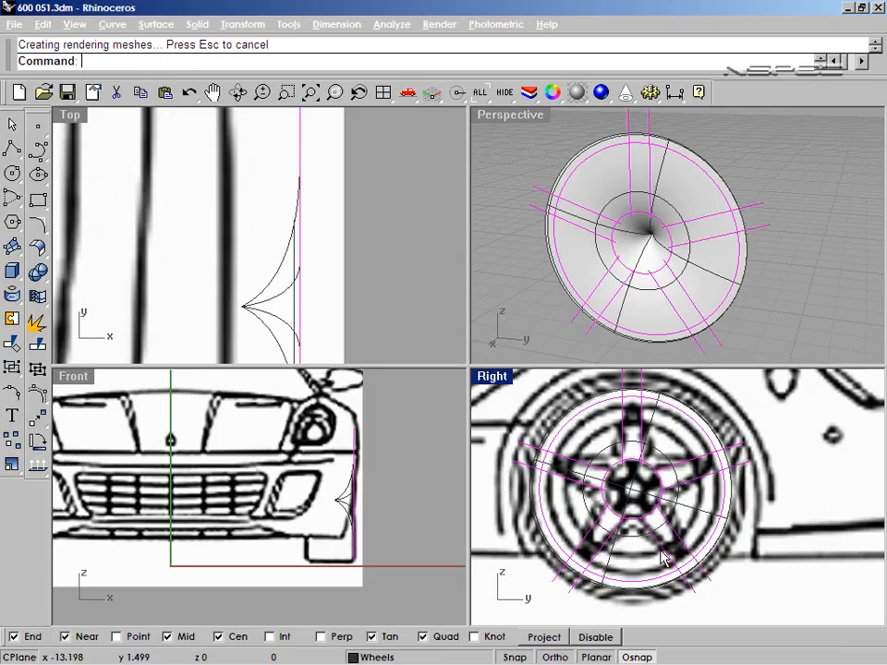
Step: Trim away the wheel-face surface pieces between the spoke curves
text(Pro)
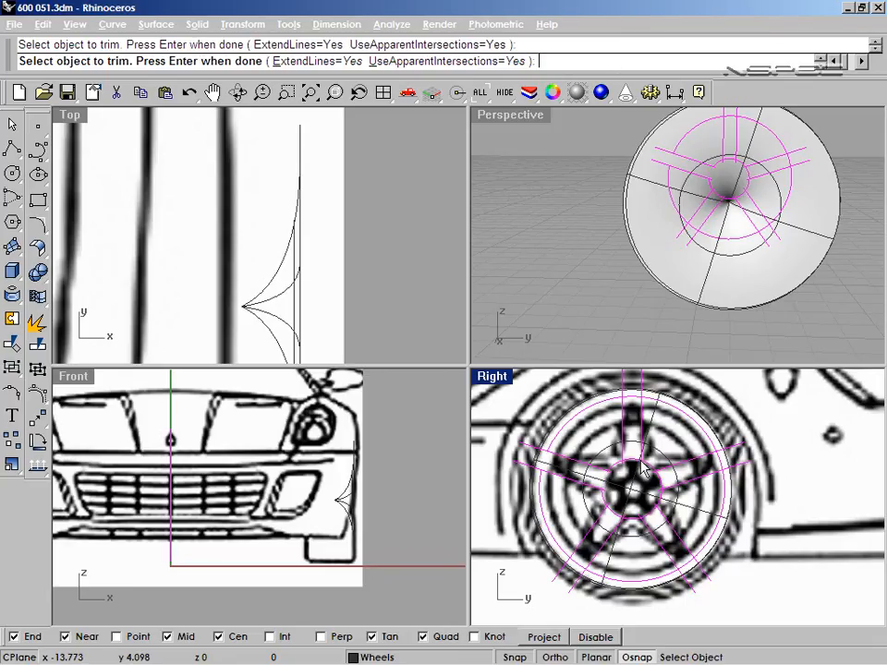
mouse_move(728, 467)
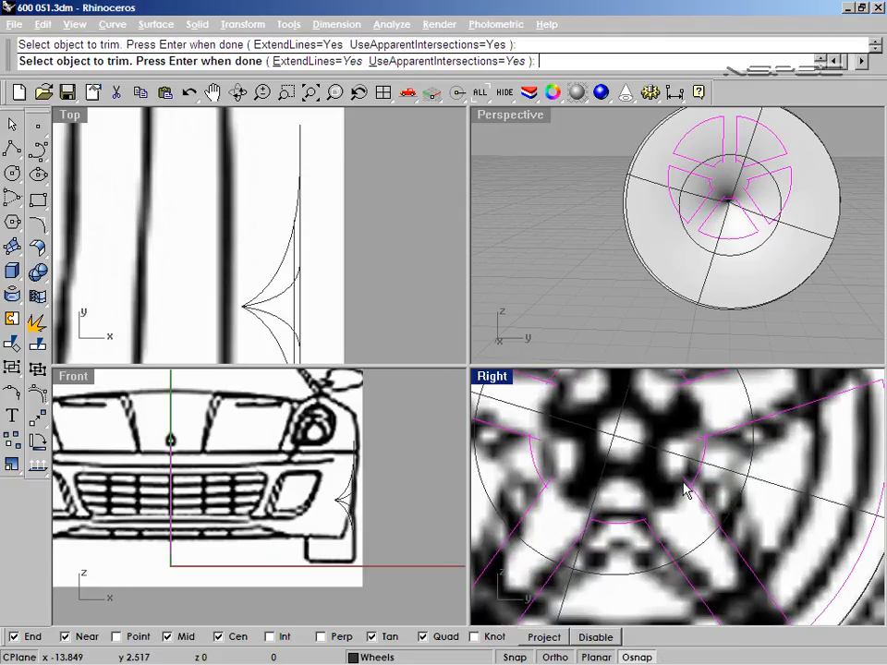
mouse_move(565, 436)
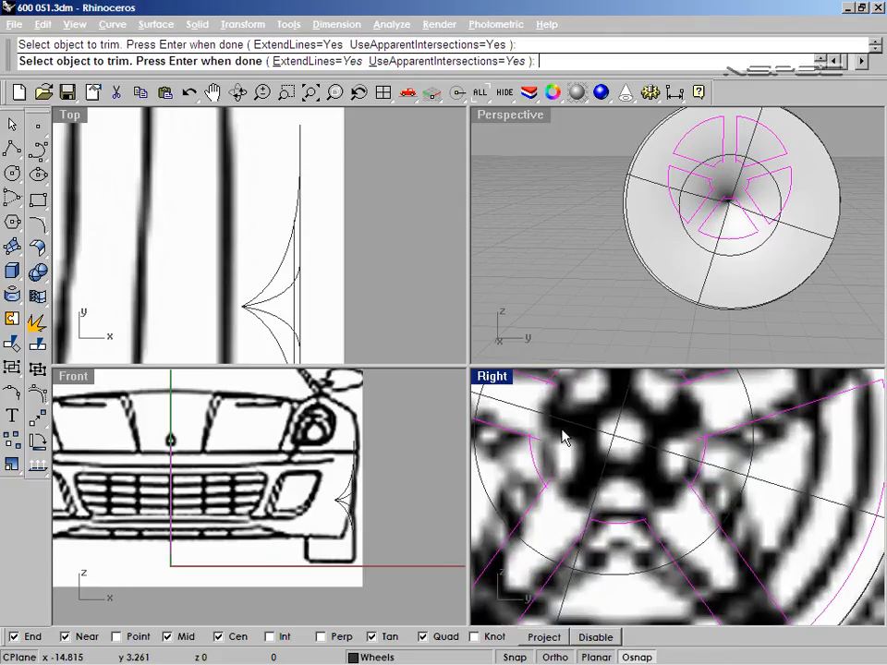
mouse_move(551, 399)
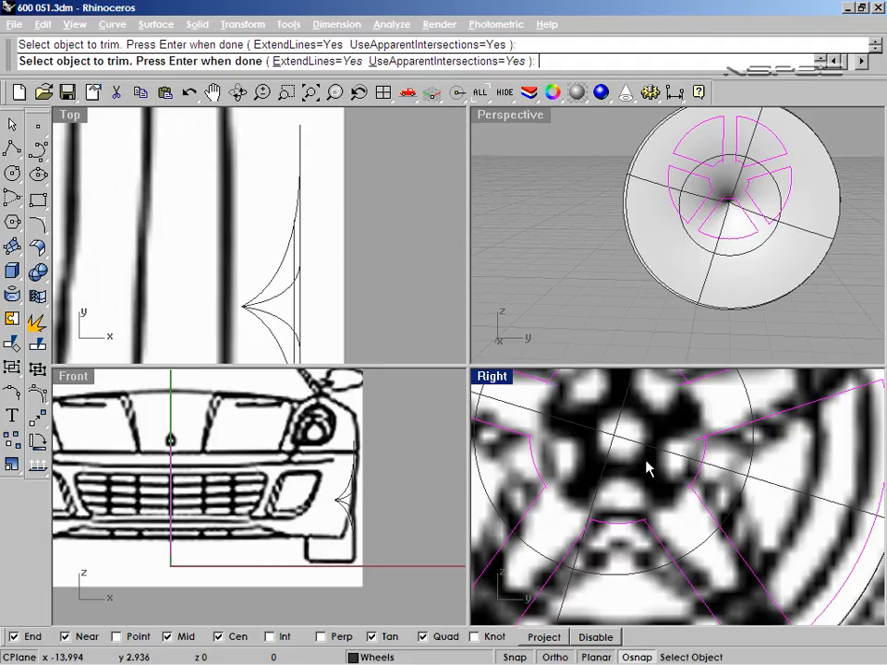
mouse_move(687, 497)
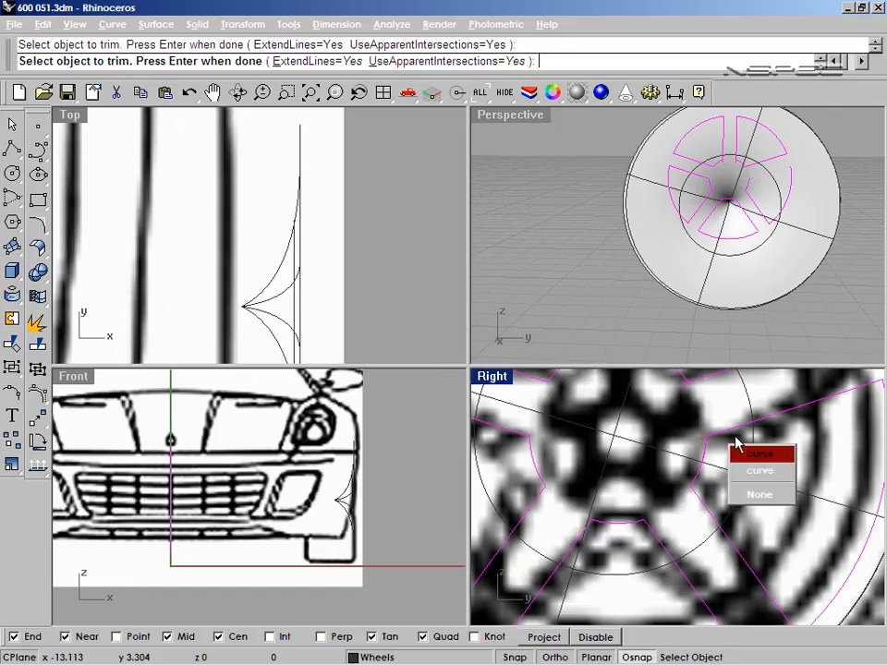
click(758, 455)
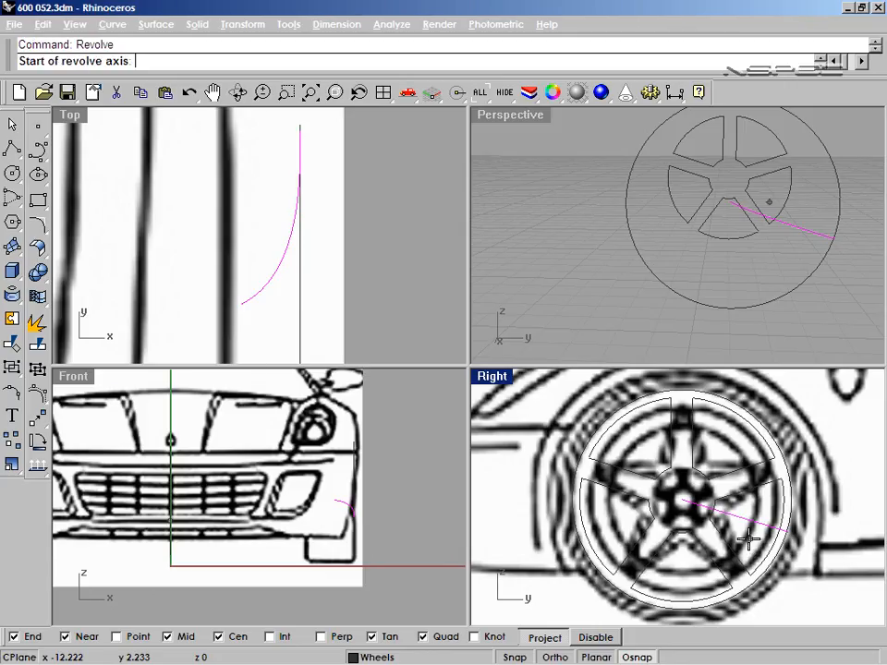
Step: Revolve the profile curve 360 degrees about the wheel axis into a second dish surface
click(188, 294)
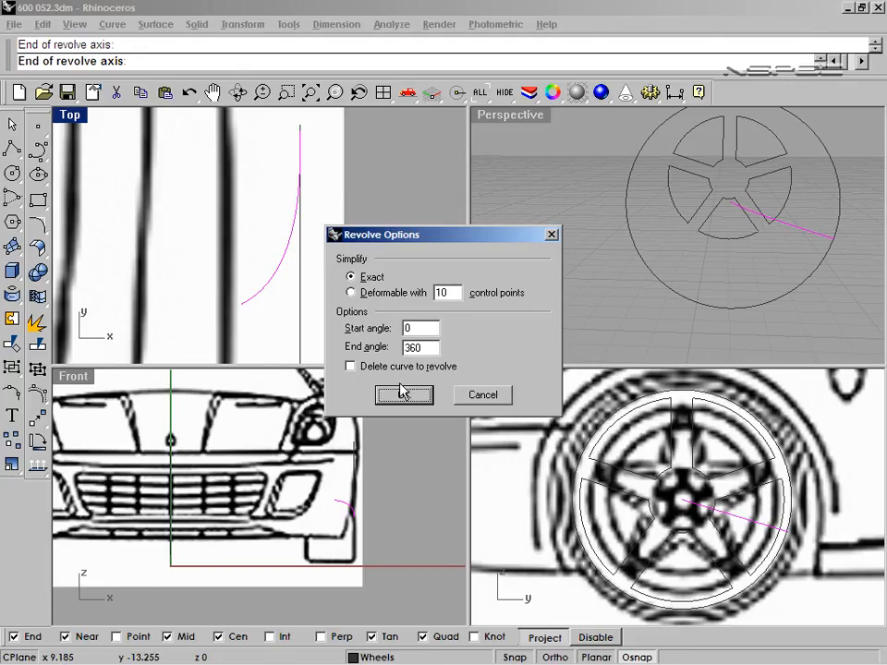
click(403, 396)
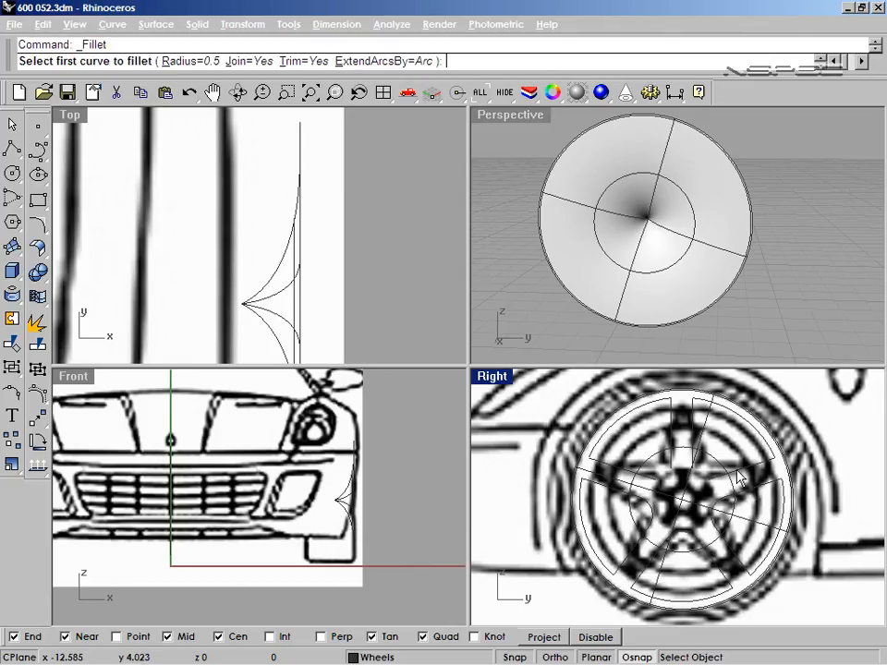
mouse_move(673, 440)
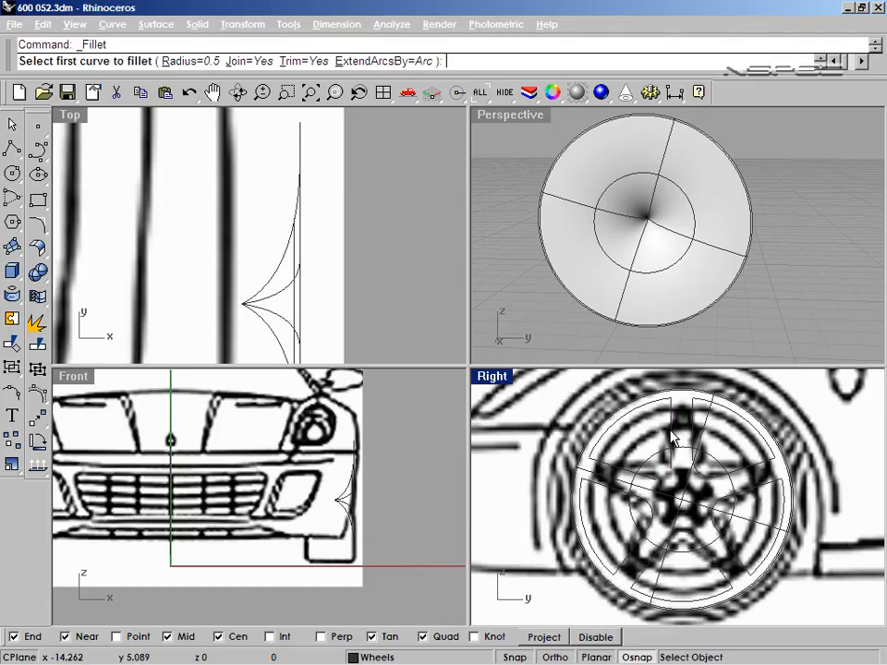
Step: Fillet the profile curve's sharp corner with radius 0.5
click(672, 442)
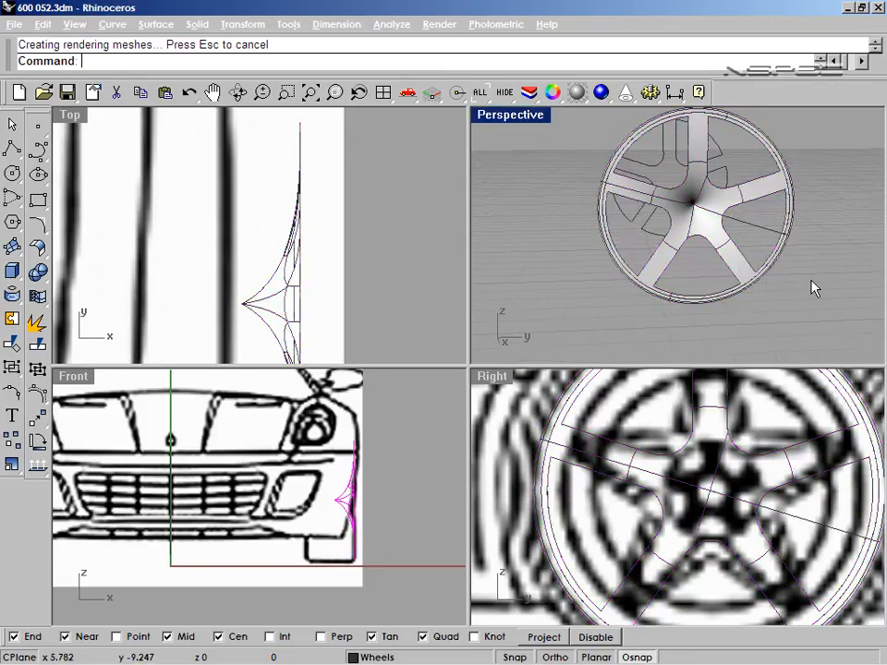
Step: Delete the leftover construction curves, leaving only the shaded wheel surfaces
drag(693, 203, 559, 194)
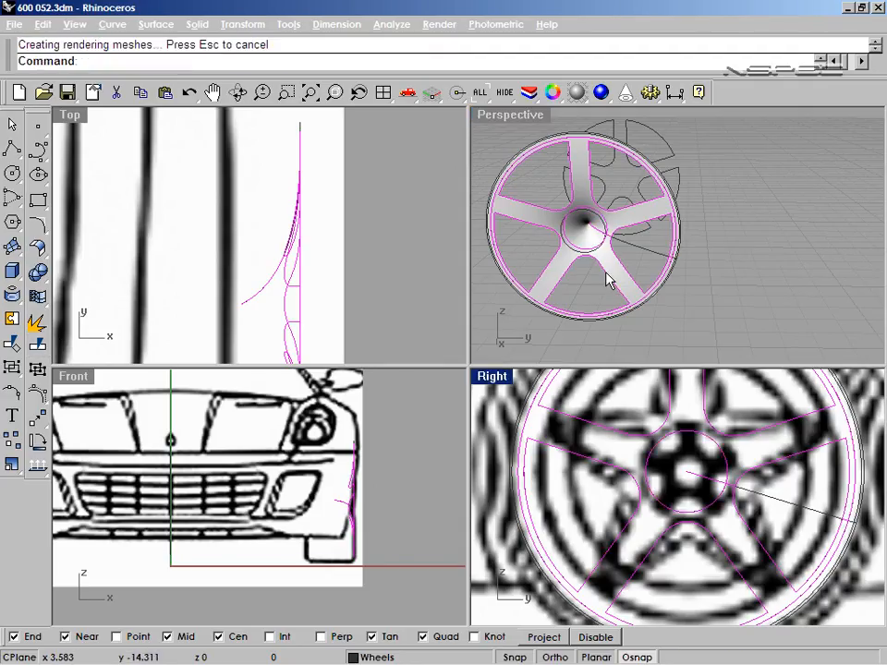
key(Delete)
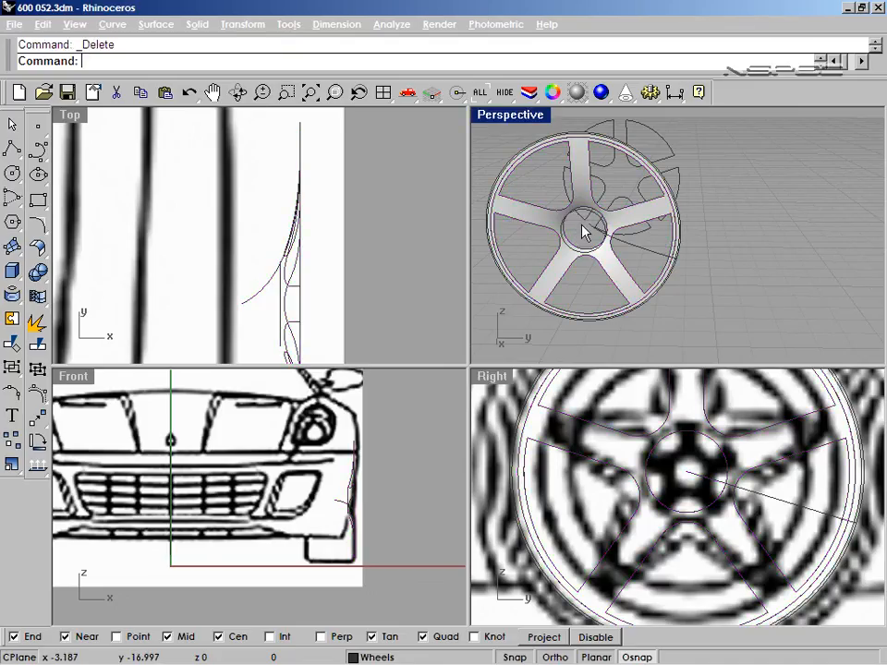
drag(582, 231, 647, 204)
text(Offset)
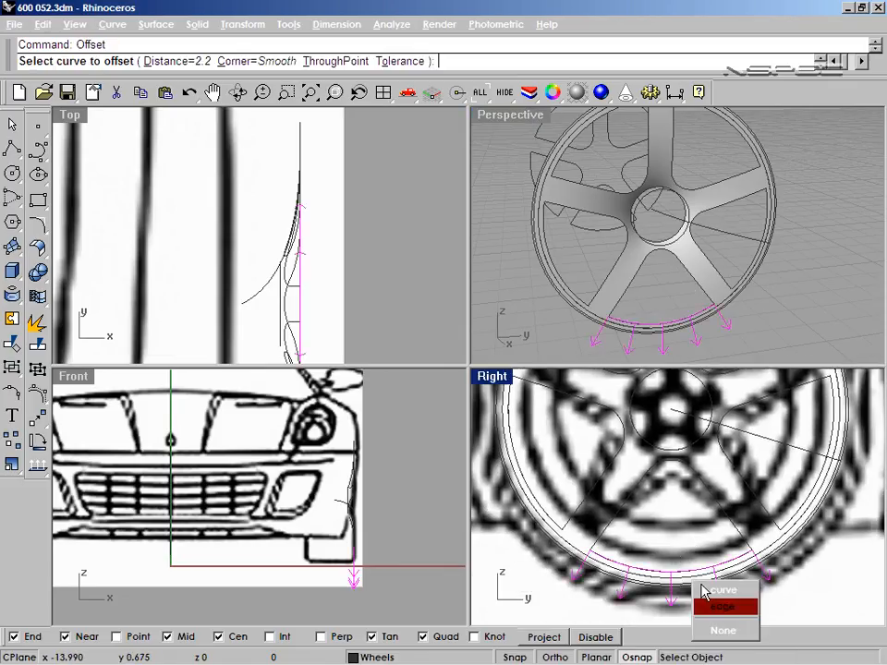
Step: Offset the spoke outline curve and start the spoke profile polyline
click(722, 607)
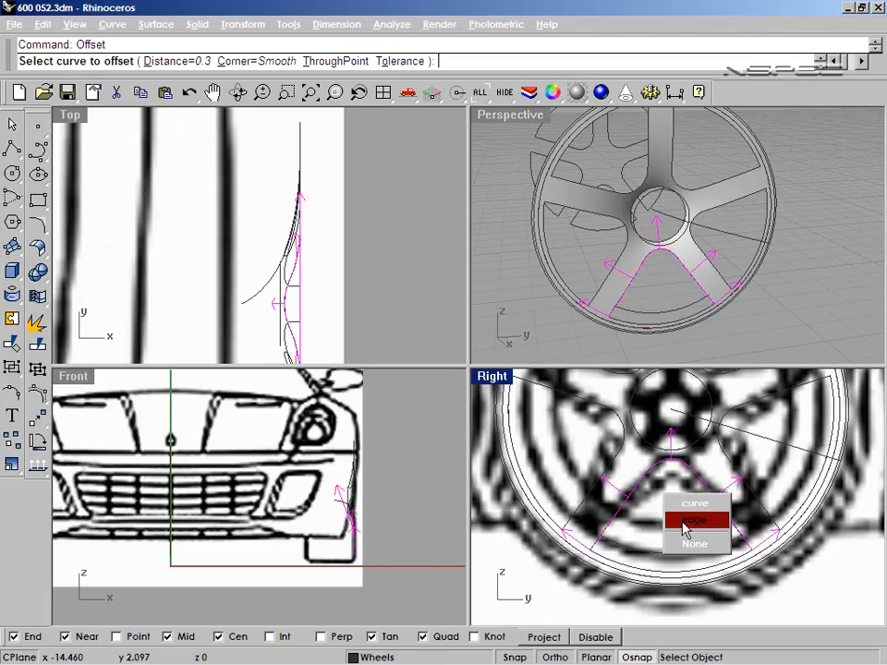
click(695, 525)
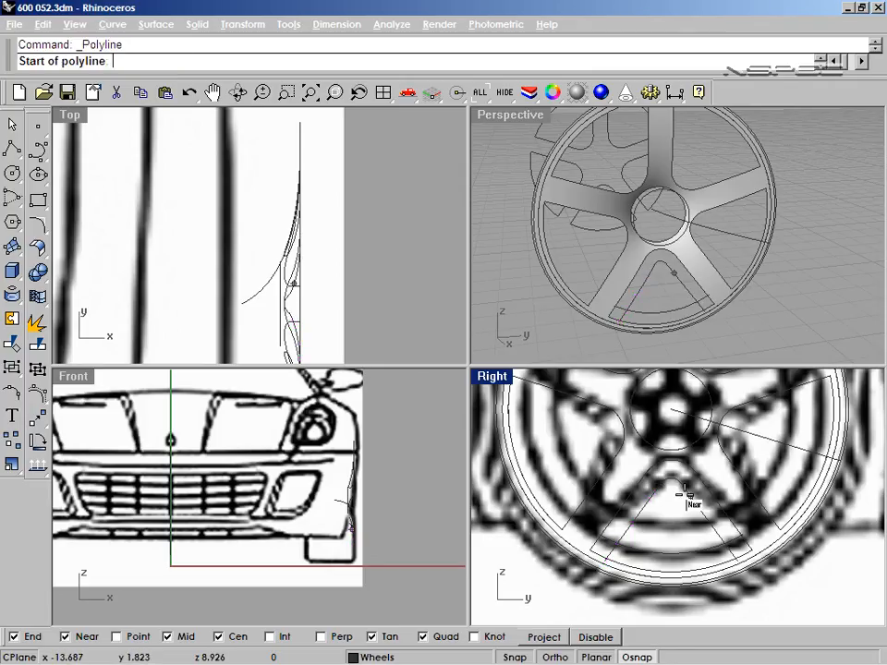
click(673, 525)
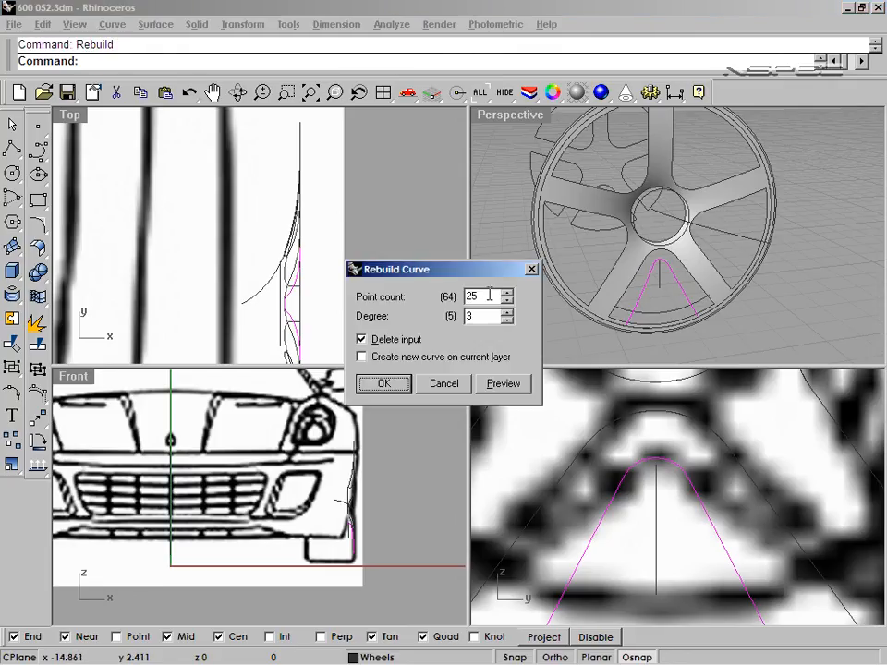
Step: Rebuild the spoke curve with the new point count and accept it
triple_click(484, 296)
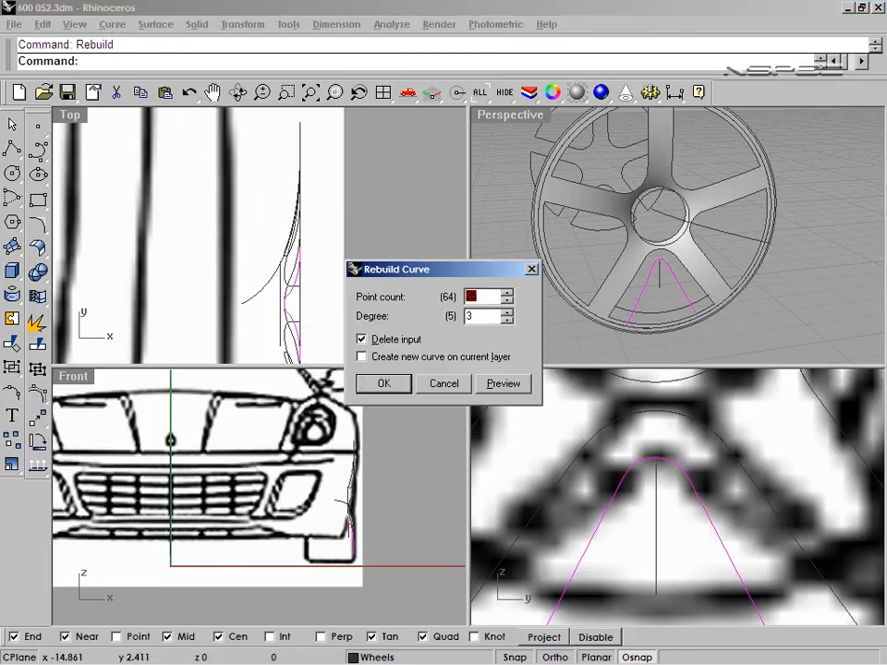
click(384, 382)
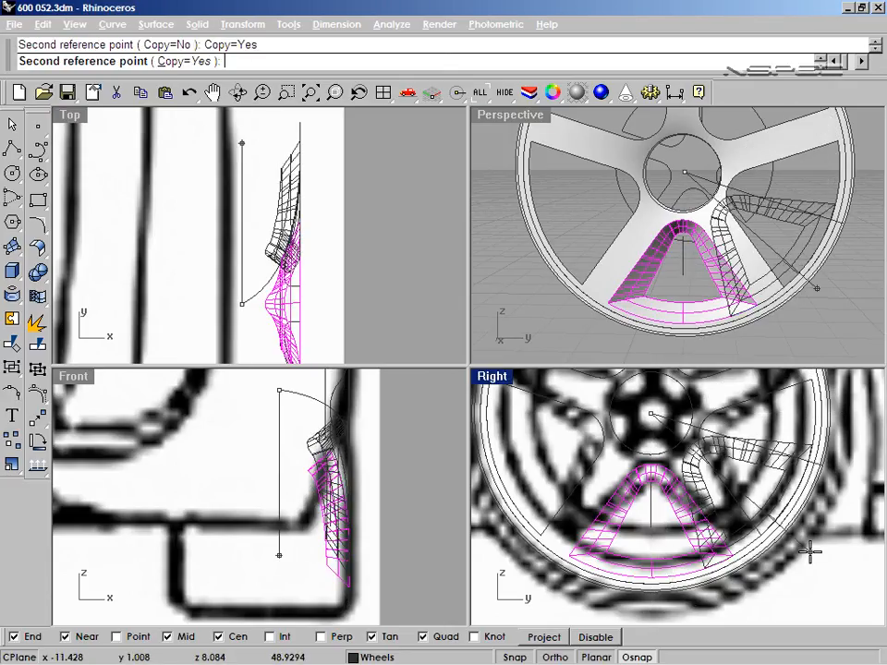
Step: Copy the spoke at 72° around the centre for five spokes, then start ExtrudeCrv for the hub
text(72)
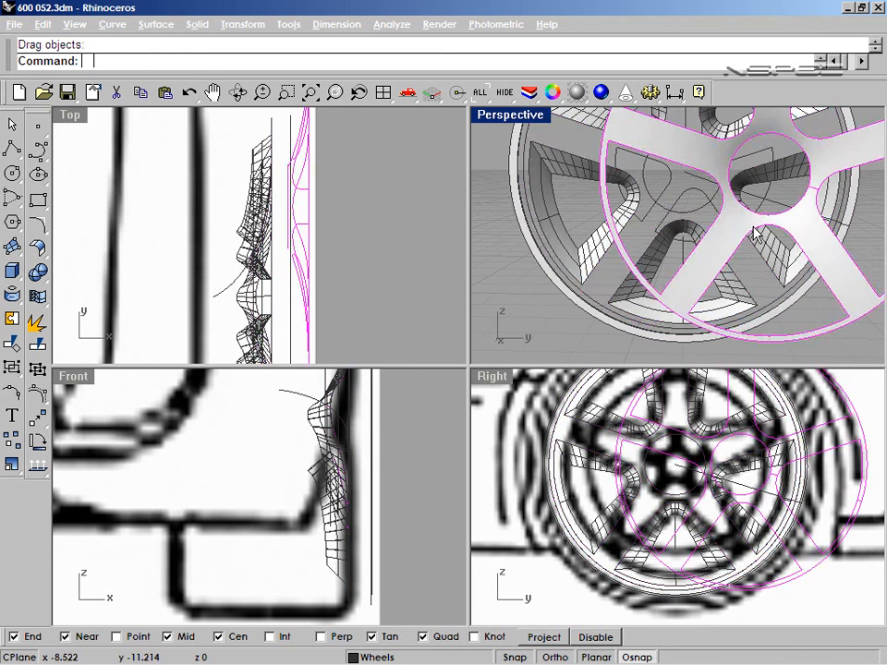
key(ctrl+z)
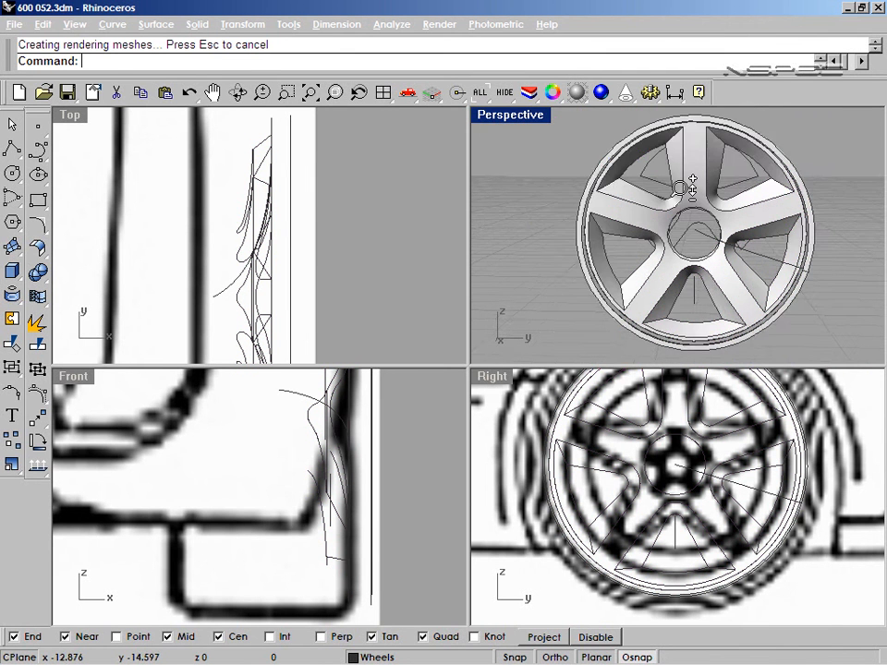
text(Ext)
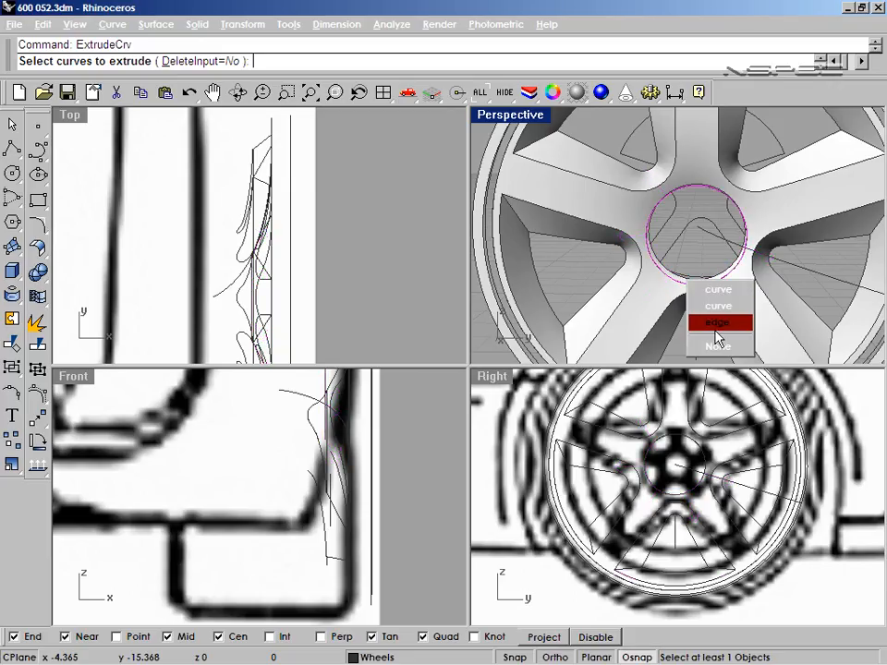
Step: Extrude the hub circle by -1 to form the centre bore
click(719, 322)
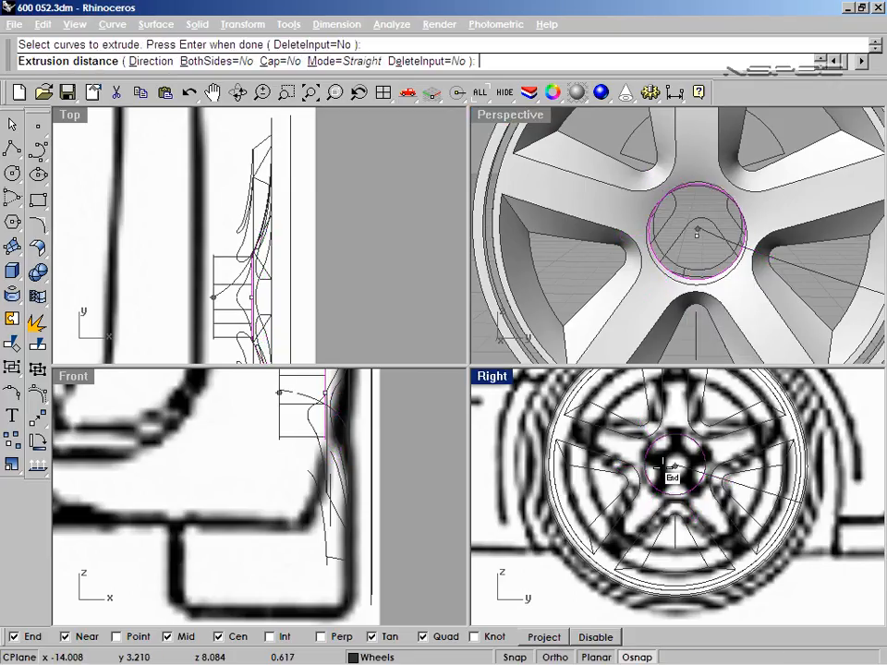
text(-1)
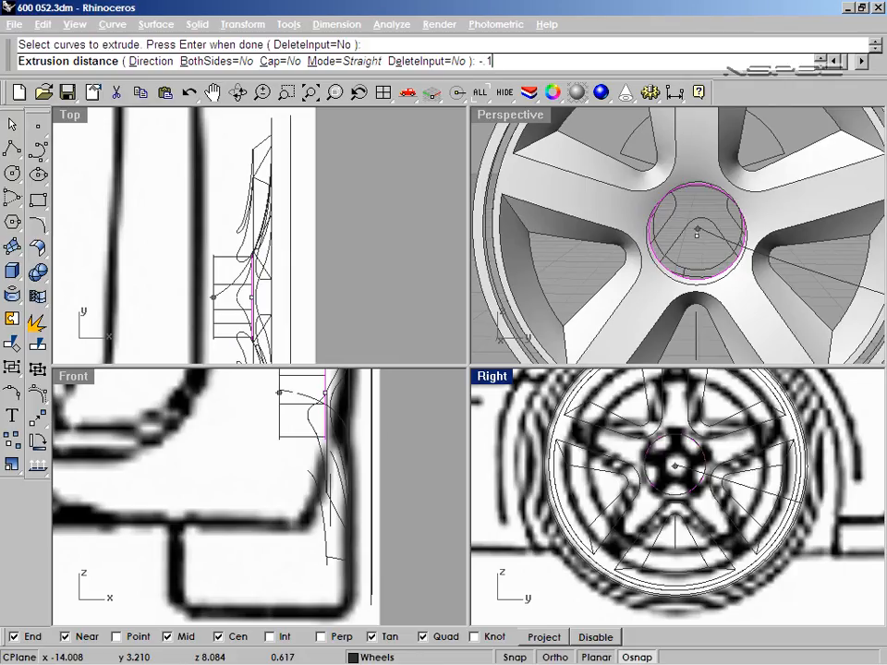
key(Backspace)
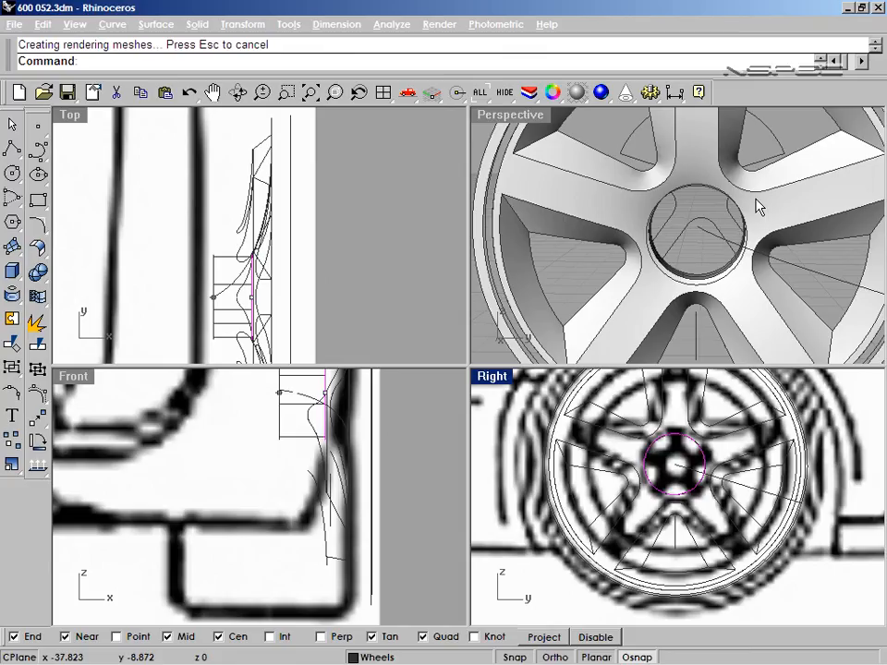
key(ctrl+z)
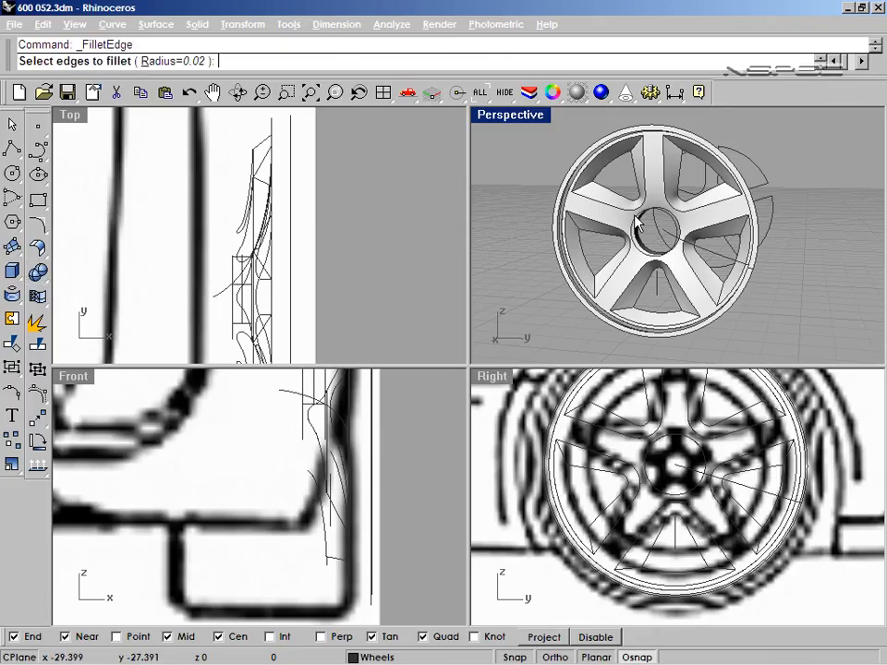
Step: Try a fillet on the hub edge and undo the unwanted attempts
text(05)
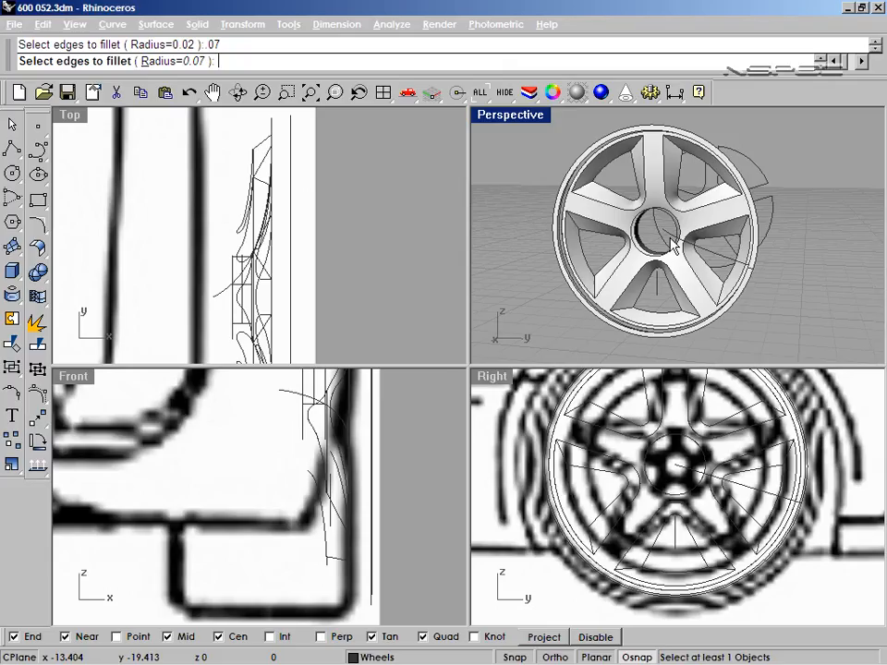
click(582, 259)
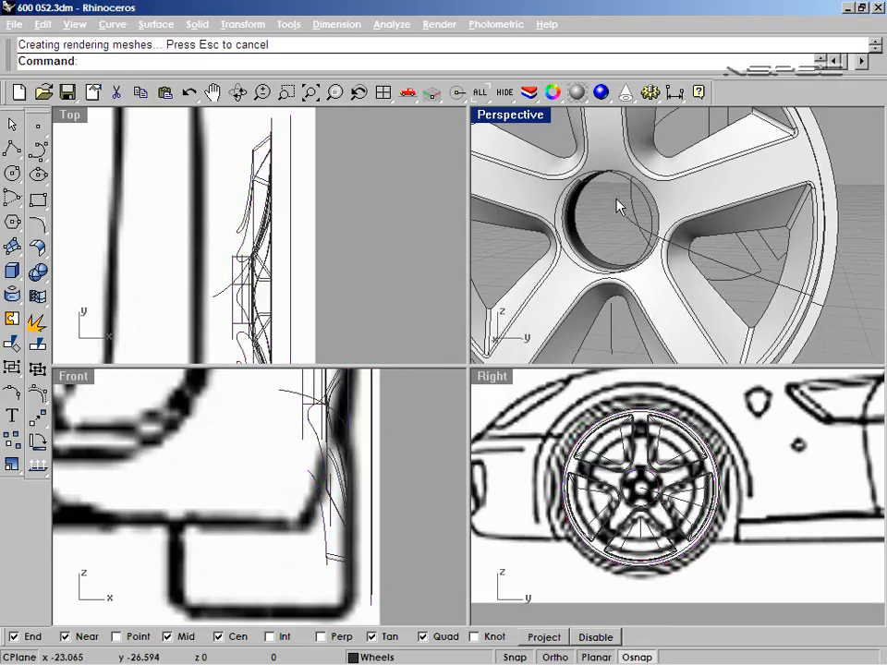
key(ctrl+z)
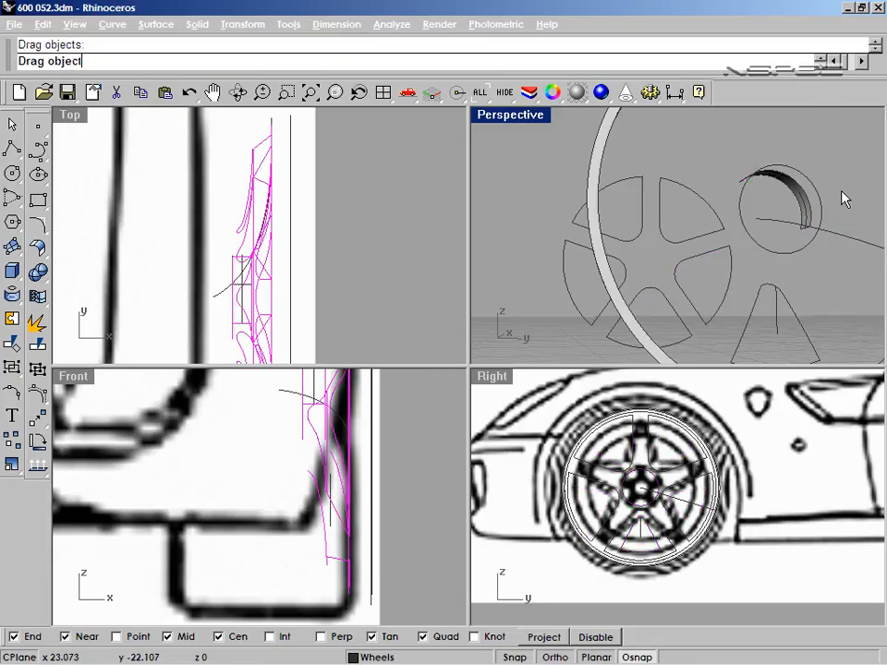
key(ctrl+z)
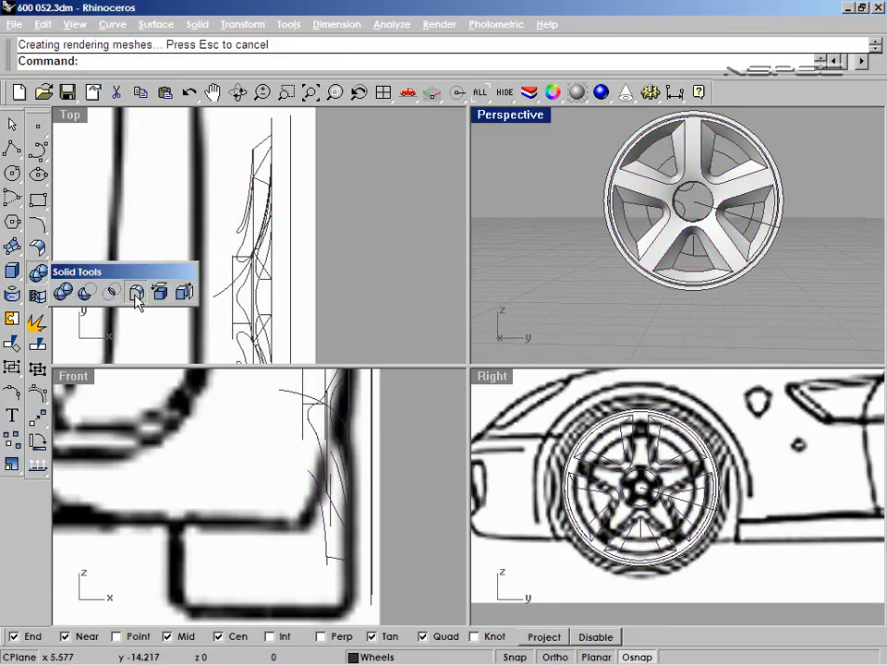
Step: Fillet the spoke, hub and rim edges with radius 0.07
click(135, 292)
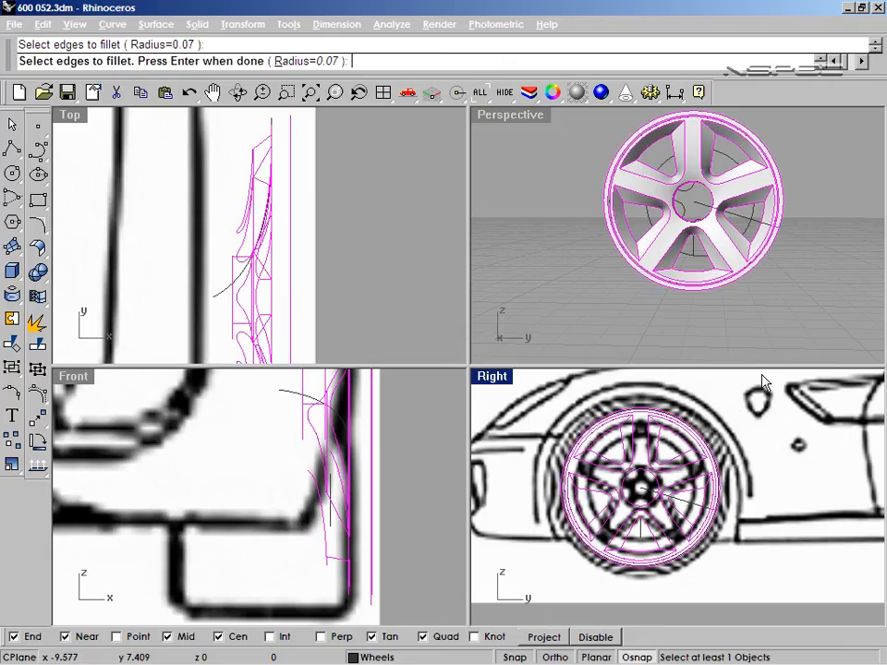
key(Return)
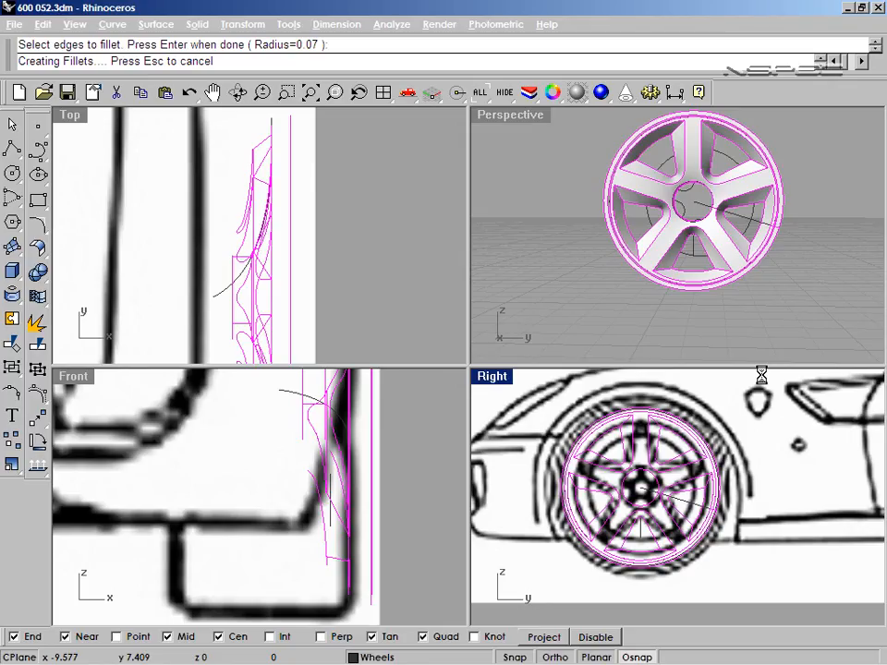
key(Return)
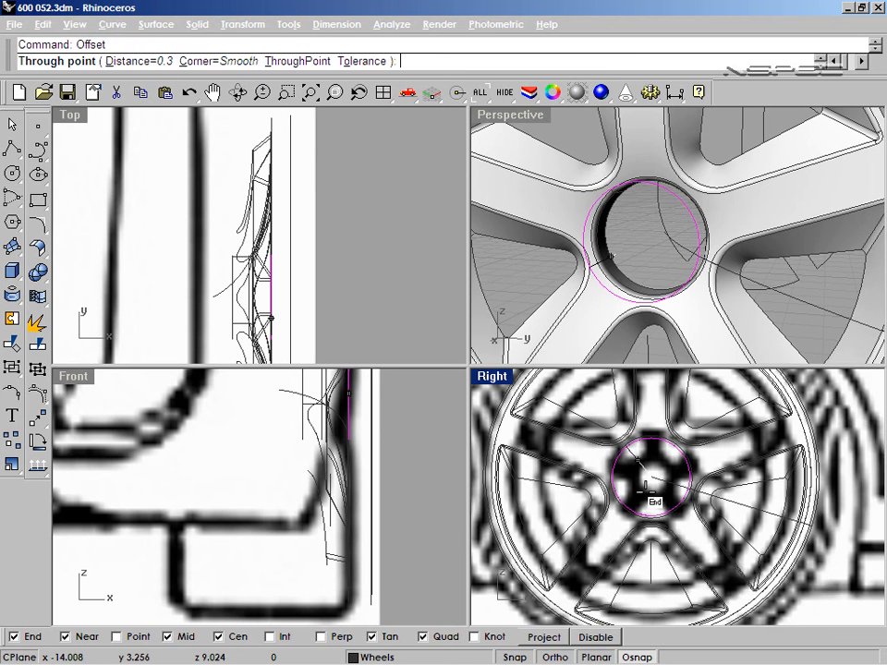
Step: Offset the hub circle and loft the circles into the cap's ring wall
click(637, 477)
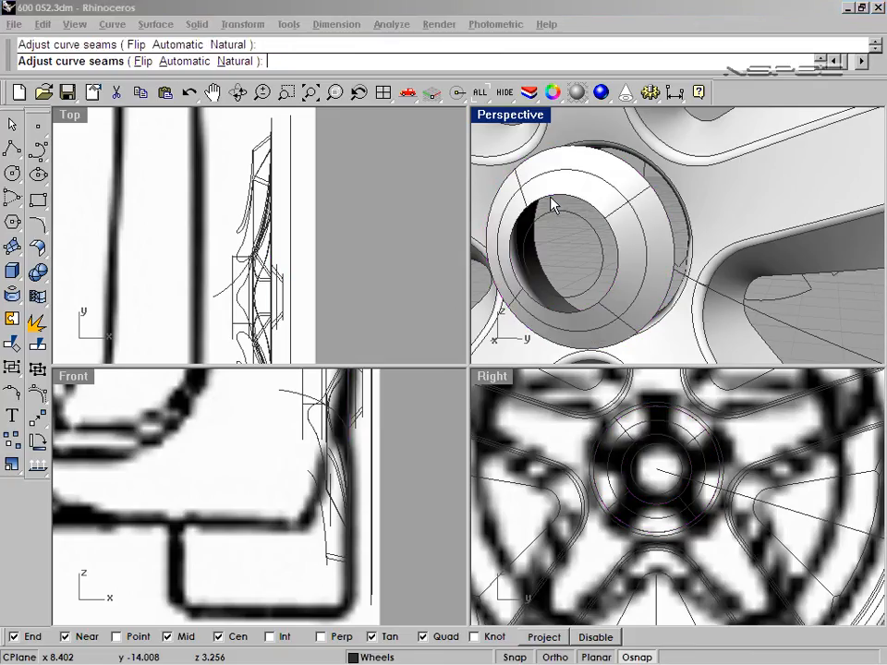
click(555, 212)
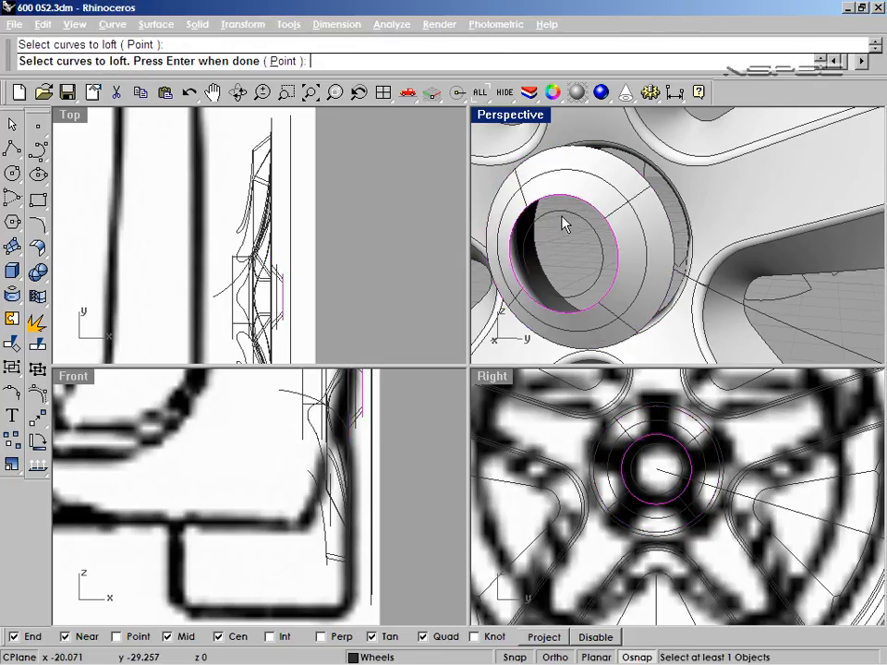
key(Return)
text(Ext)
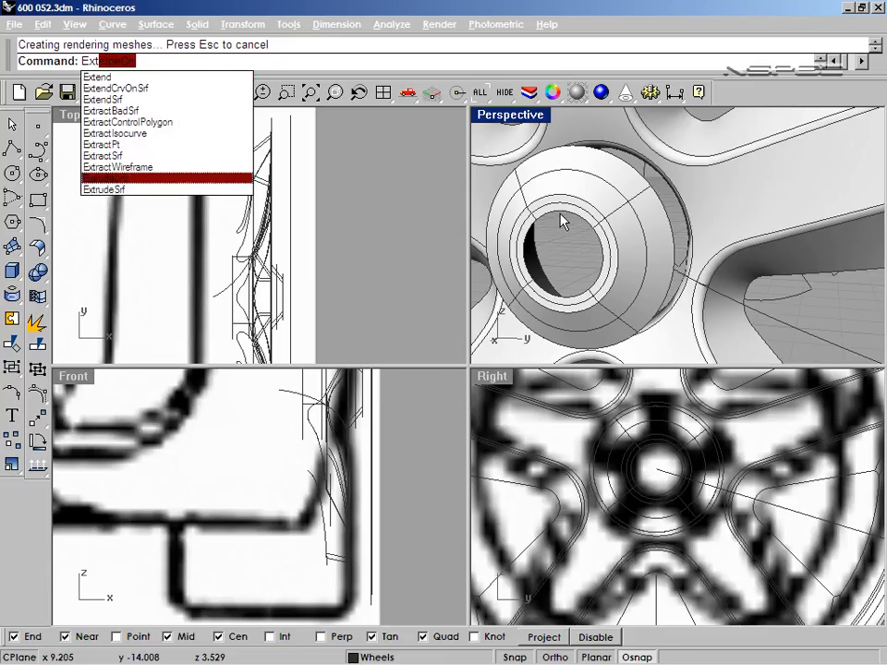
Step: Extrude the inner circle for the bore and patch it to close the centre cap
click(103, 188)
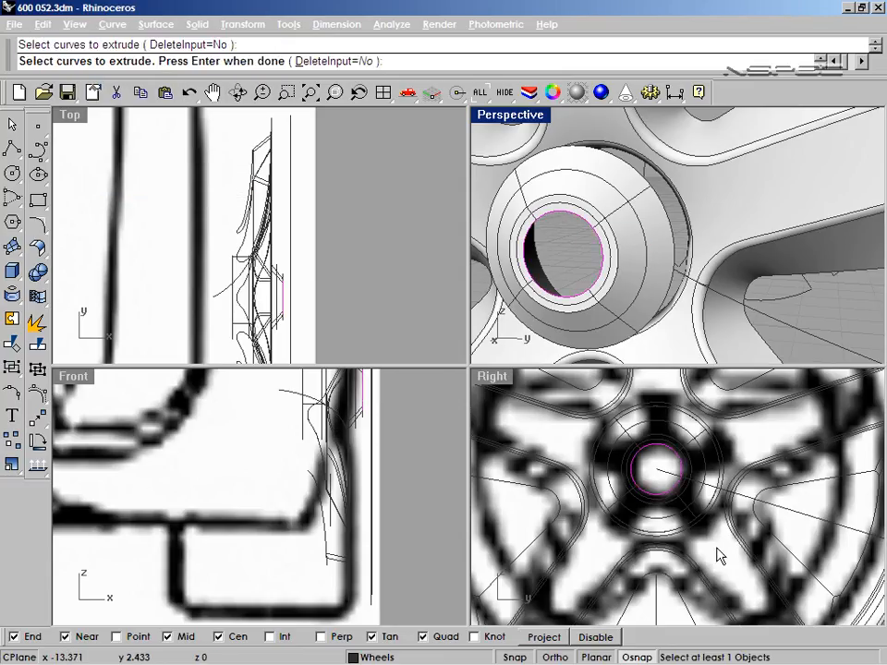
key(Return)
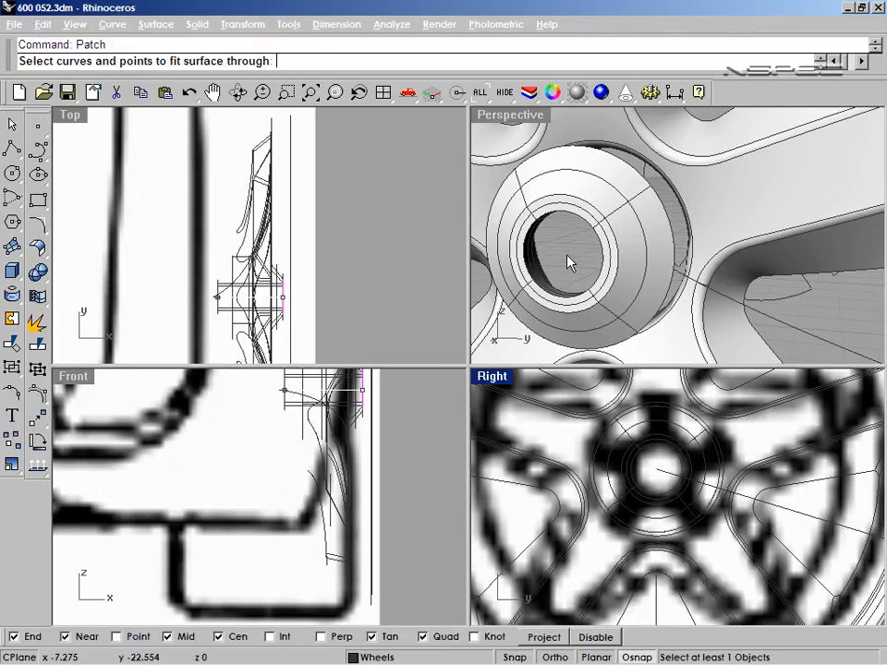
click(569, 263)
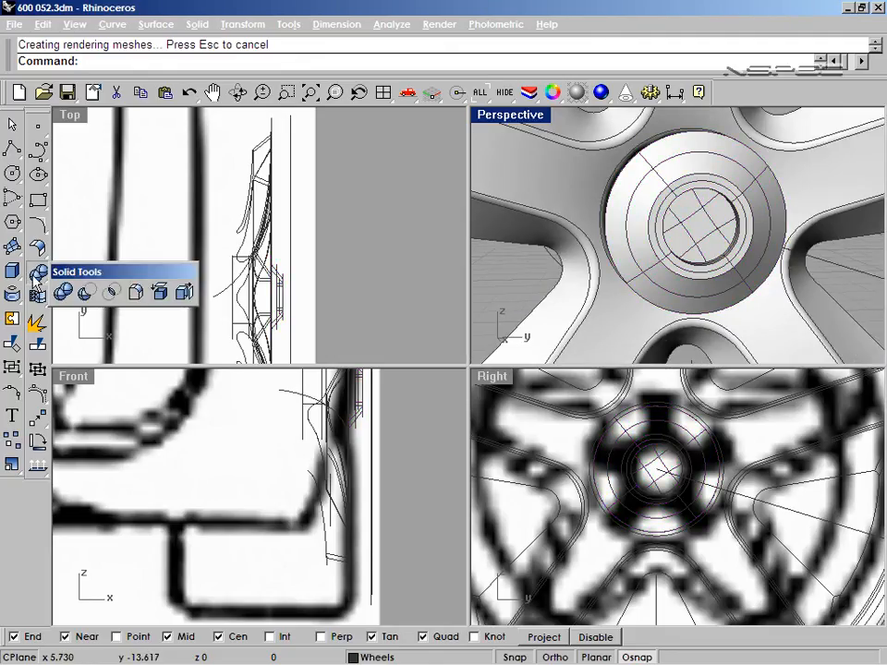
Step: Fillet the centre cap edges at 0.03 and seat the cap in the wheel hub
click(63, 292)
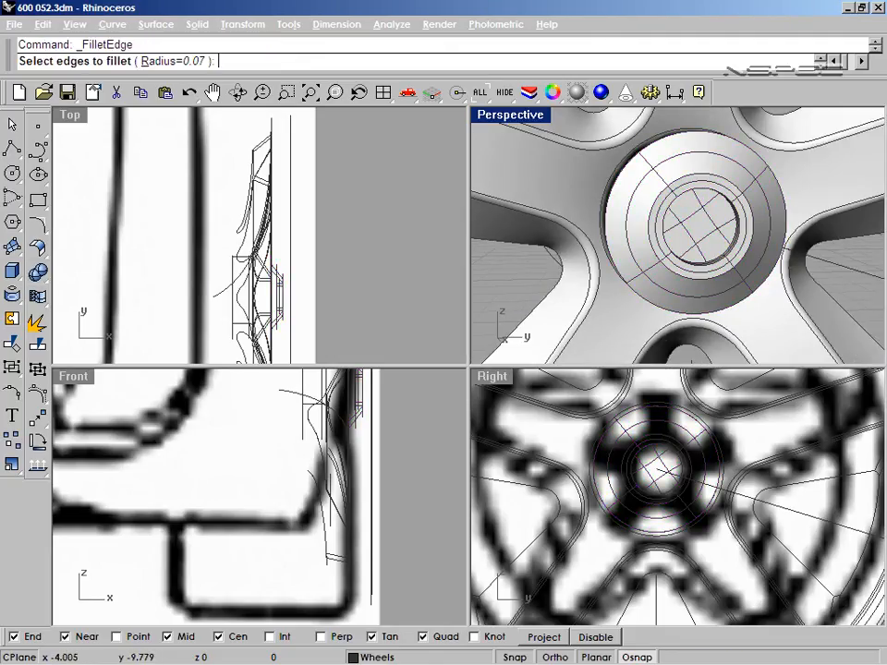
click(704, 274)
text(.03)
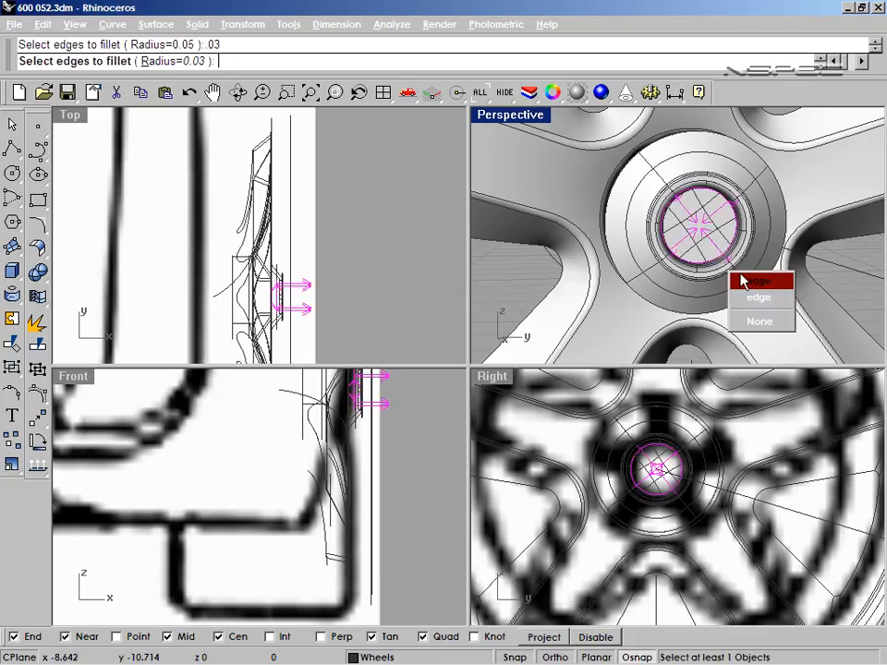
click(758, 281)
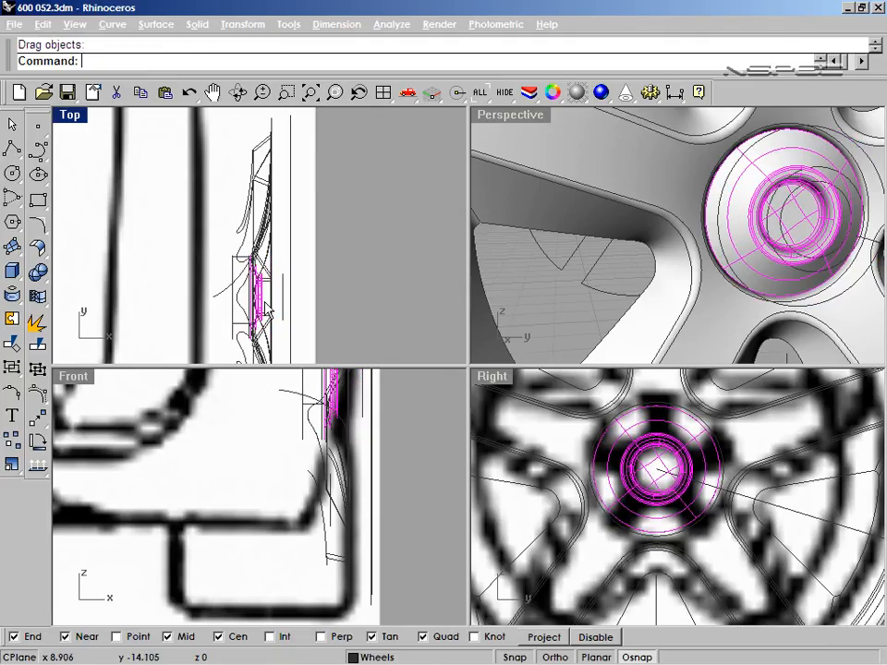
drag(259, 305, 262, 310)
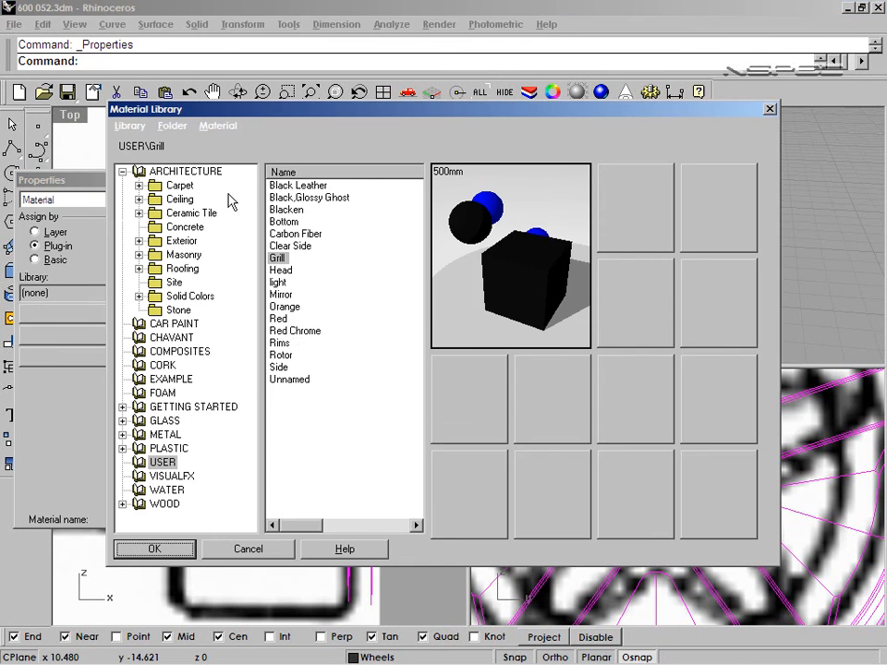
mouse_move(284, 350)
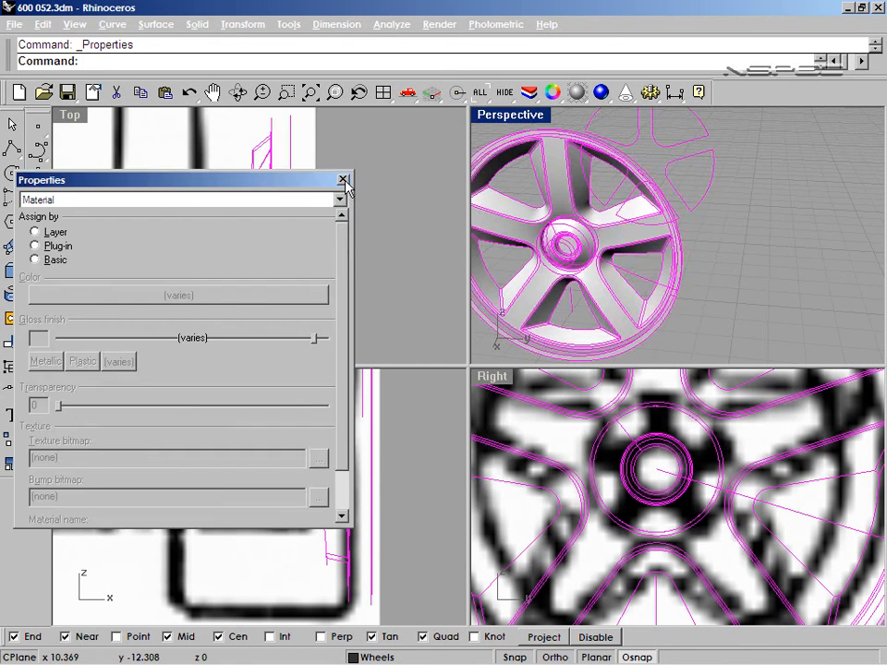
Step: Finish assigning the Grill material and close the object properties
click(344, 180)
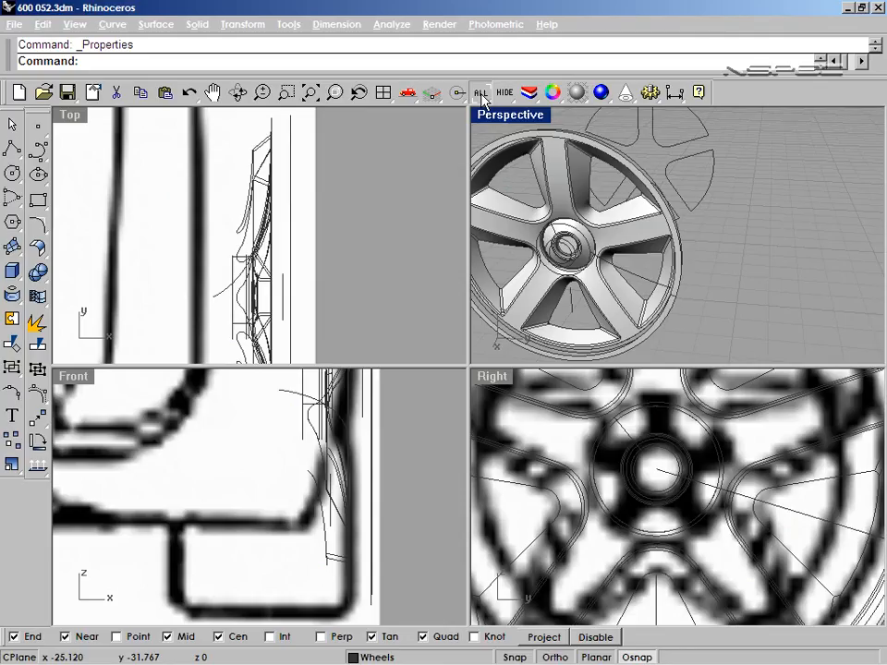
Step: Hide the construction curves, fit the wheel in Perspective and undo the rim circle's stray move
click(502, 93)
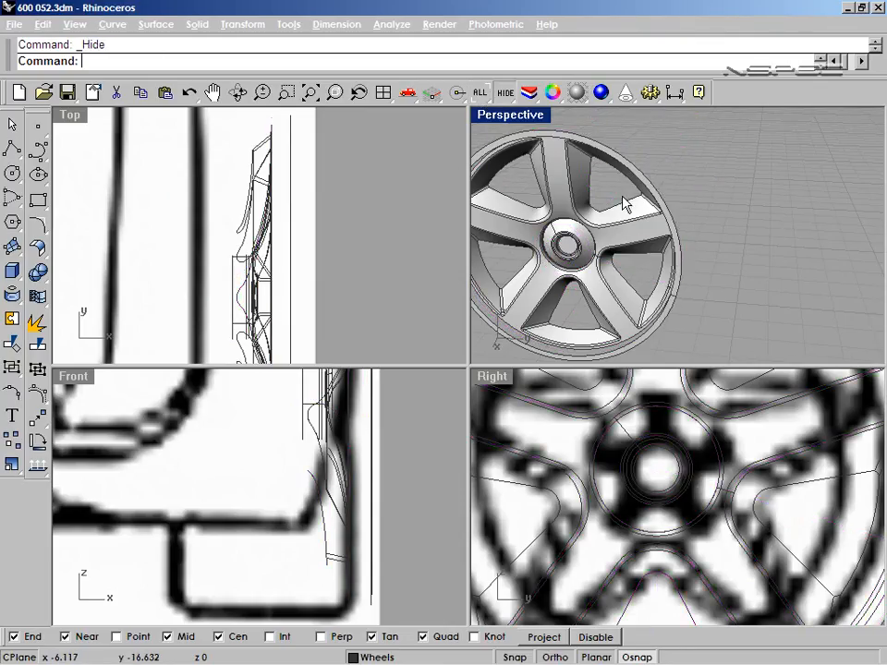
click(262, 92)
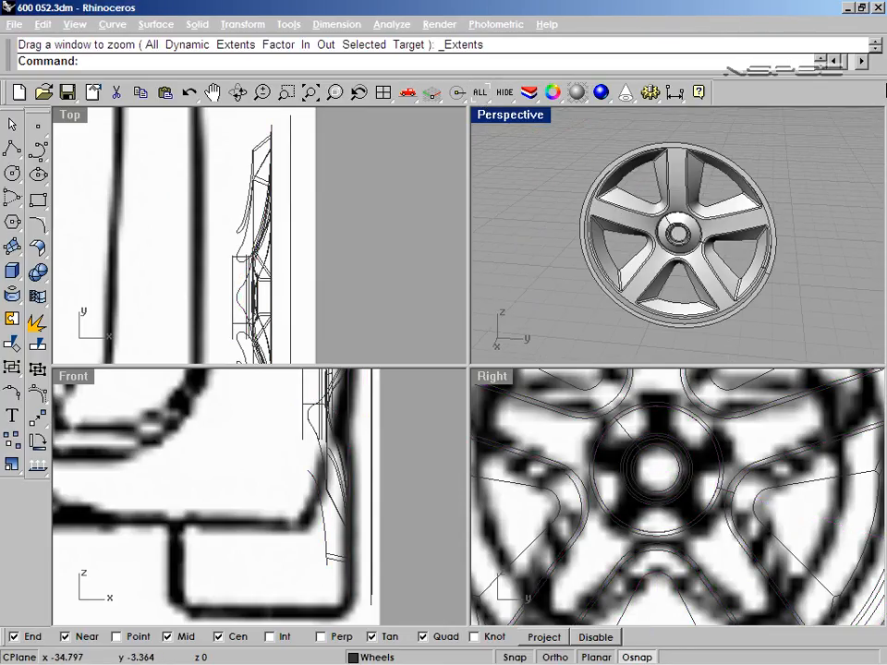
key(ctrl+z)
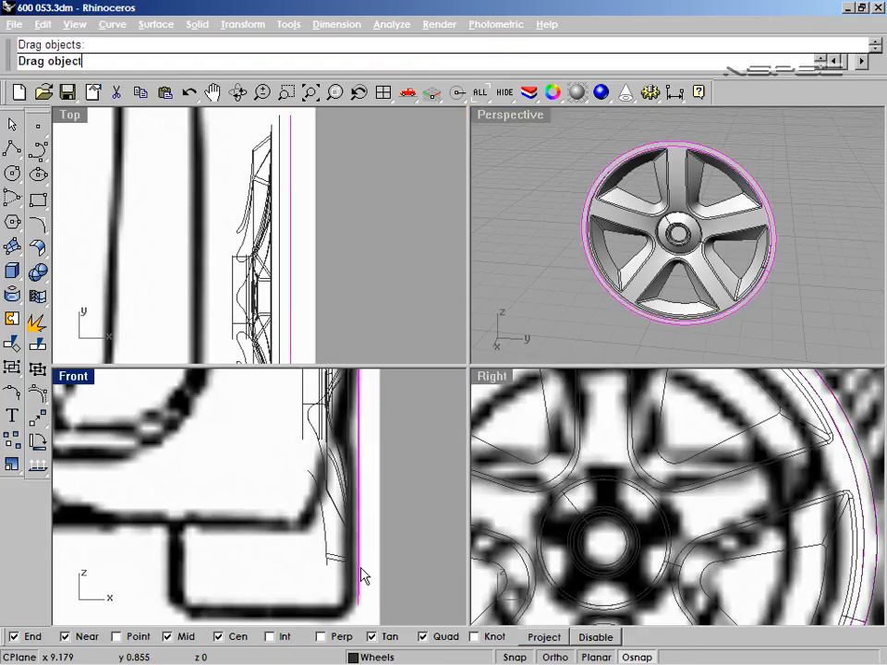
key(ctrl+z)
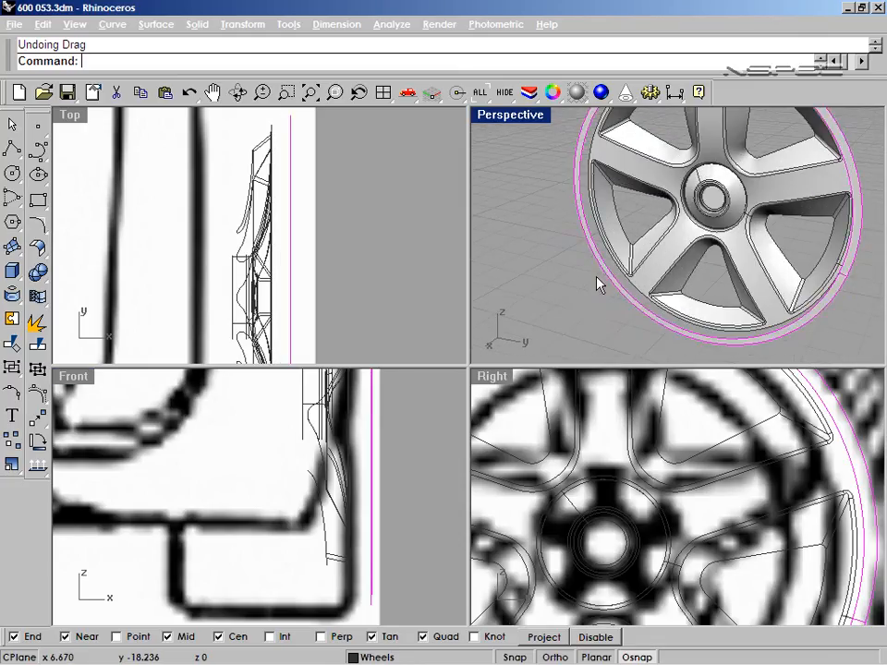
text(Ext)
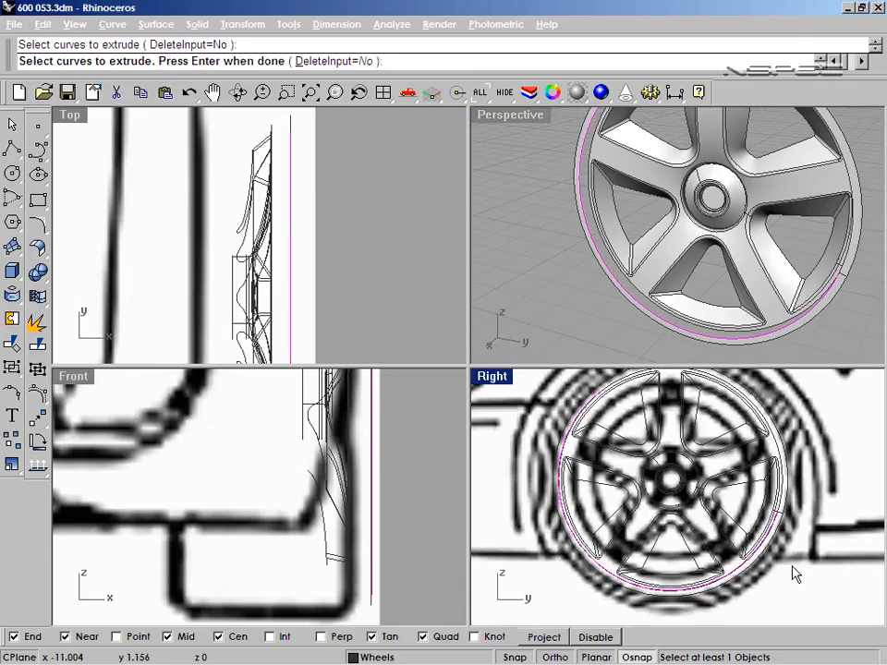
mouse_move(854, 286)
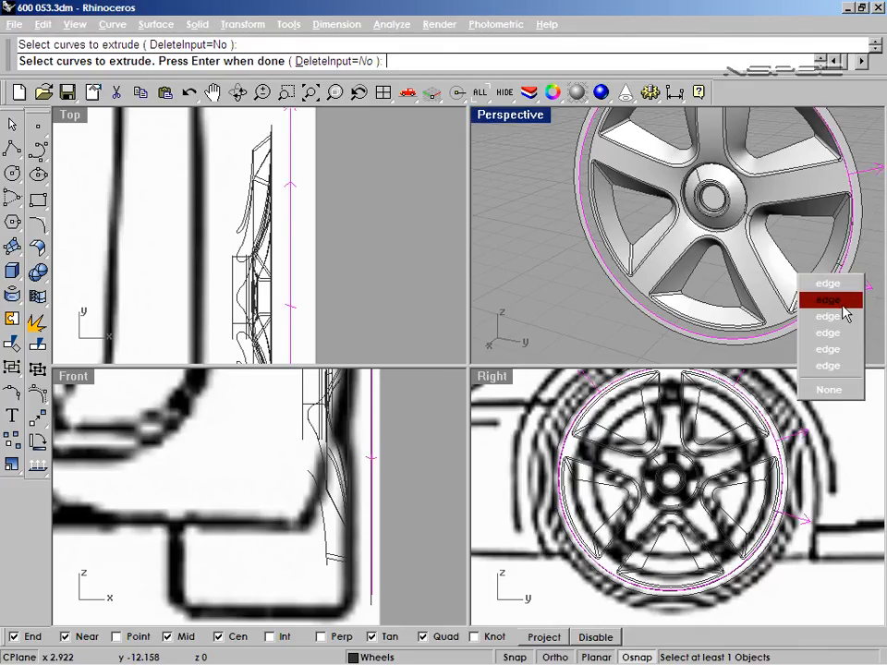
Step: Extrude the outer rim circle backwards into the wheel's barrel surface
click(828, 299)
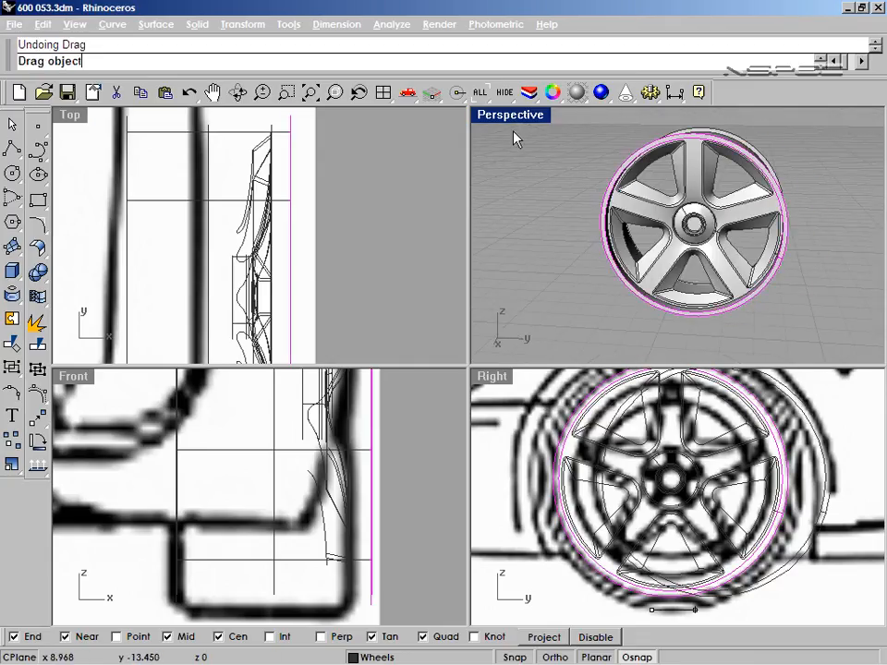
click(480, 92)
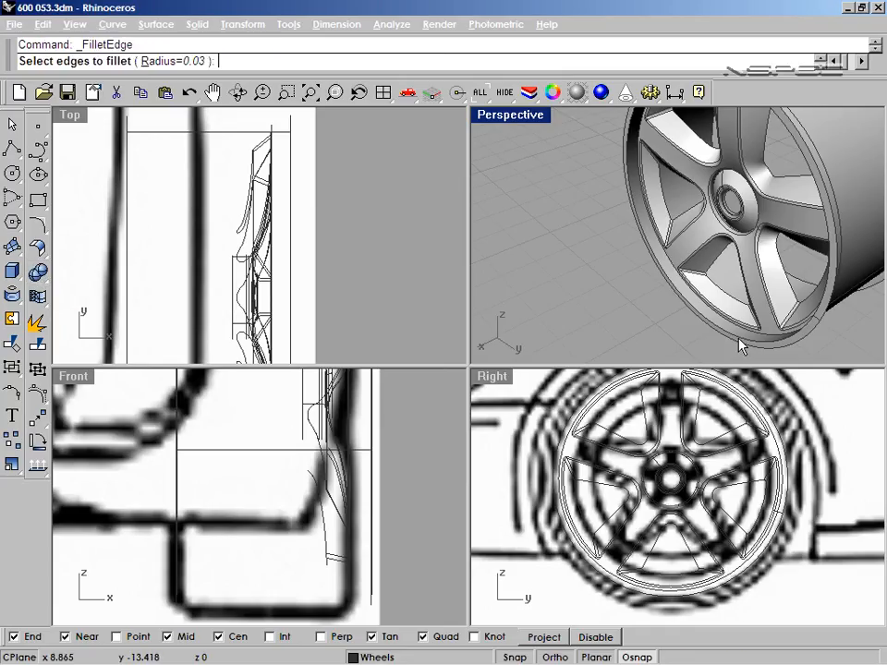
Step: Fillet the barrel's rim edges with radius .05
click(650, 157)
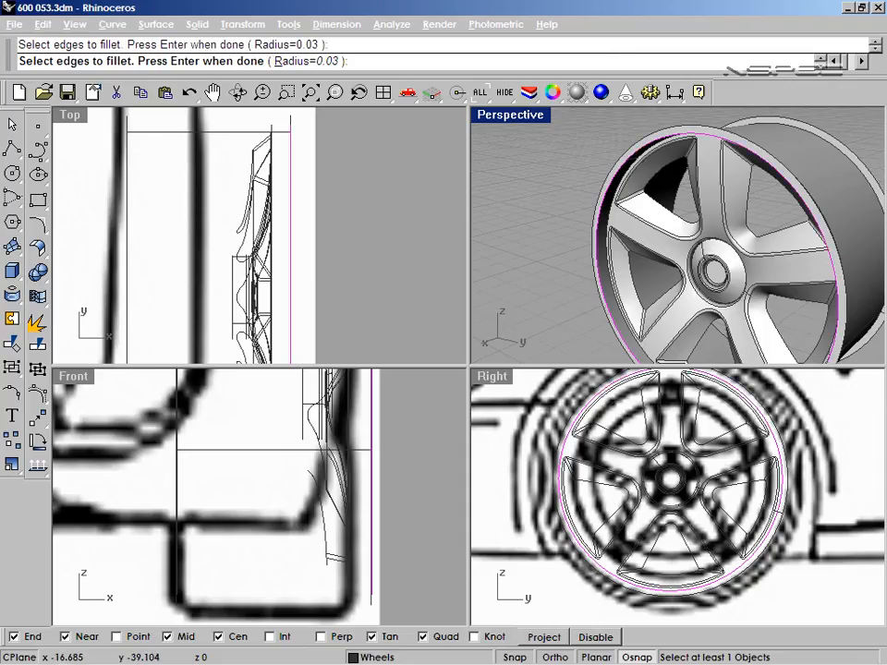
click(355, 59)
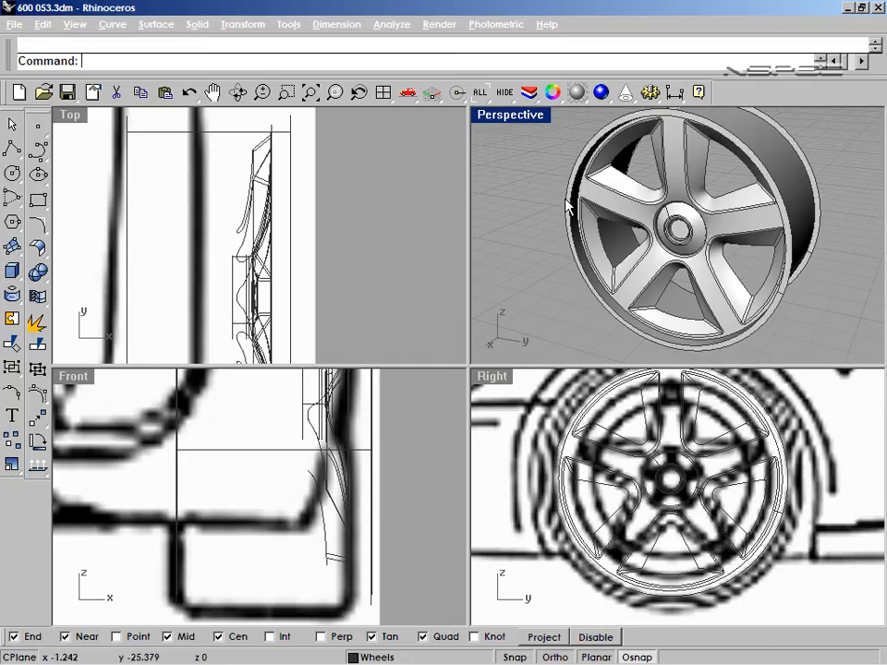
text(.05)
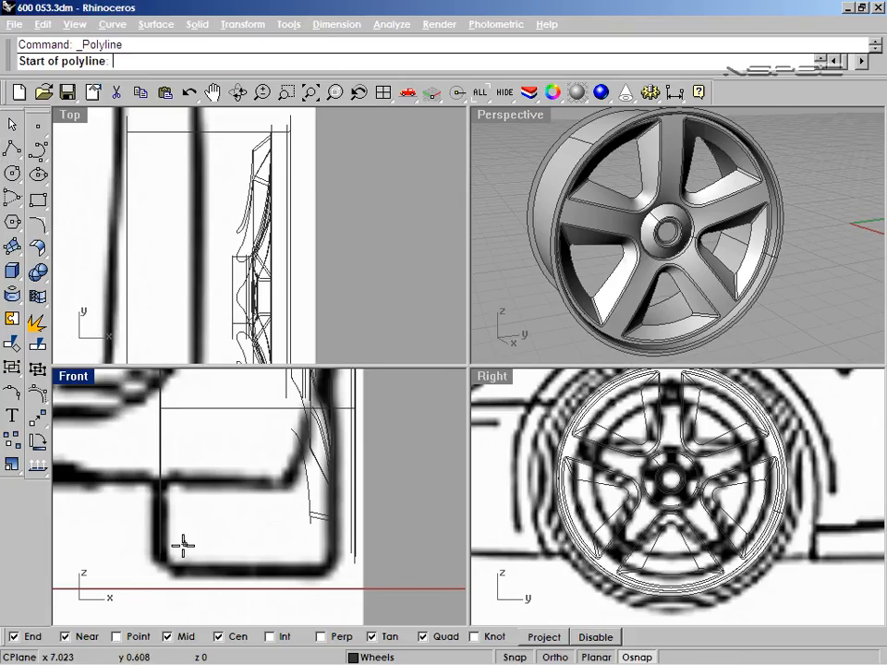
Step: Draw the tire profile polyline over the blueprint and round its corners with 0.2 fillets
click(157, 588)
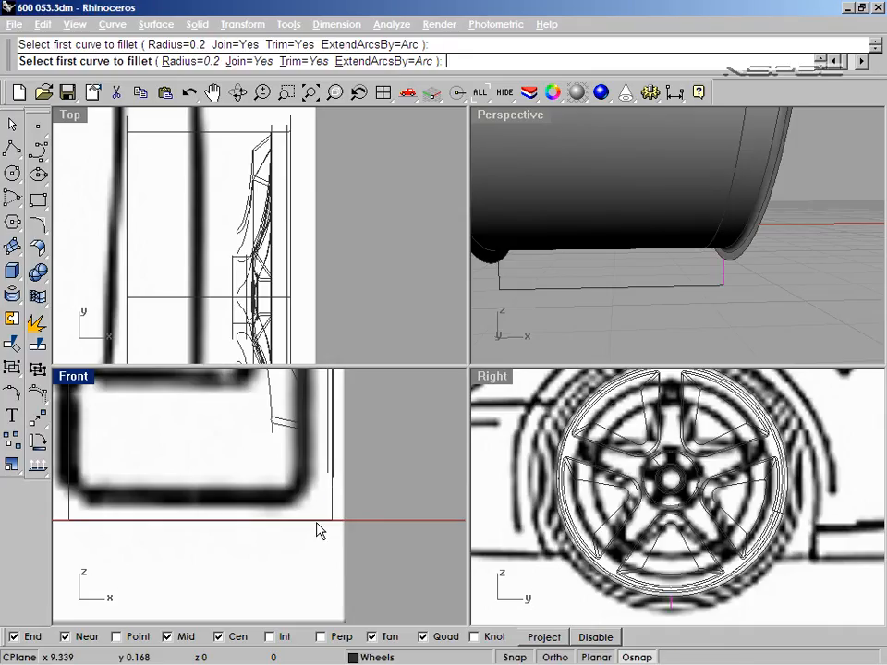
key(ctrl+z)
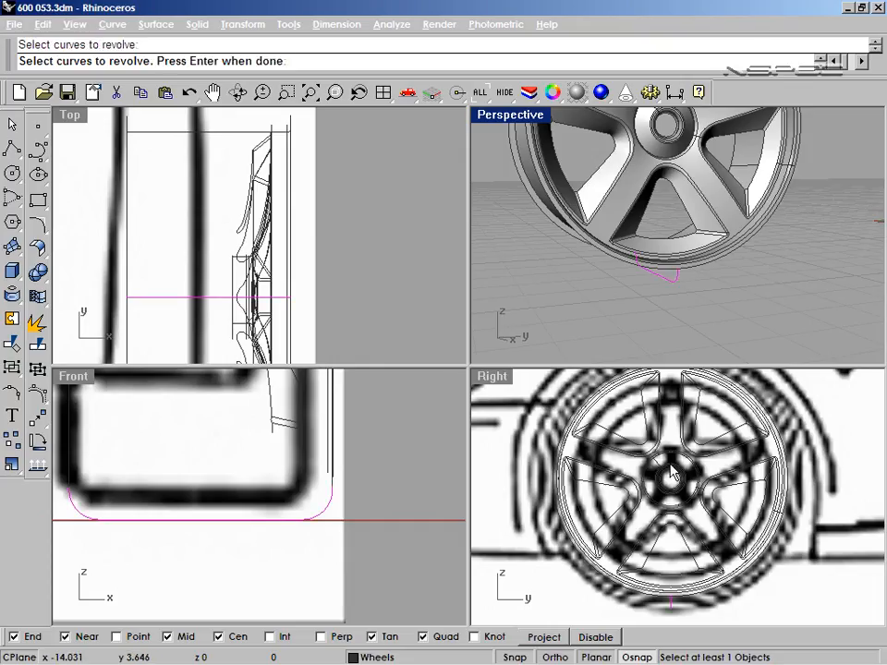
mouse_move(518, 164)
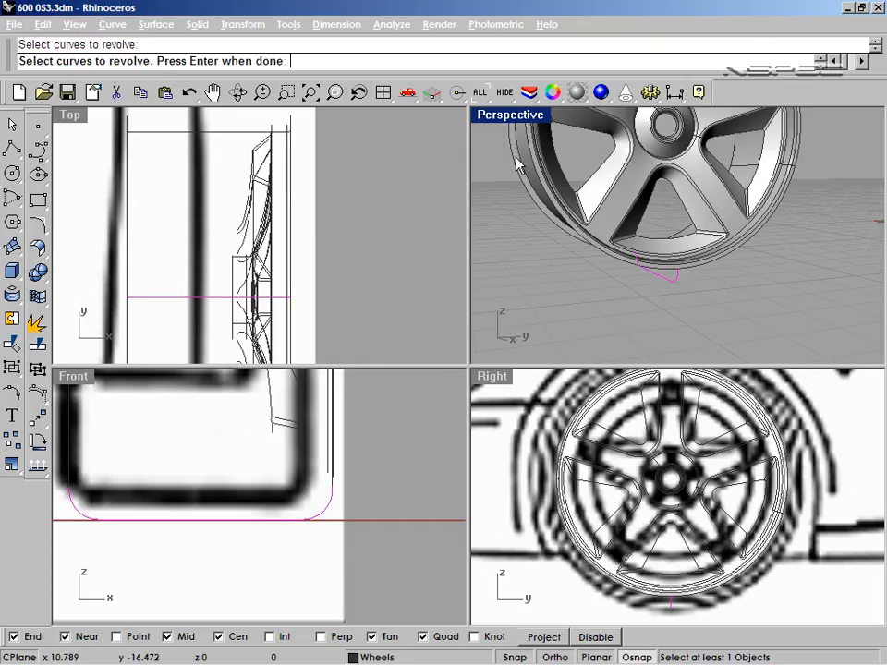
Step: Revolve the profile curve around the wheel's centre axis to form the tire
click(502, 92)
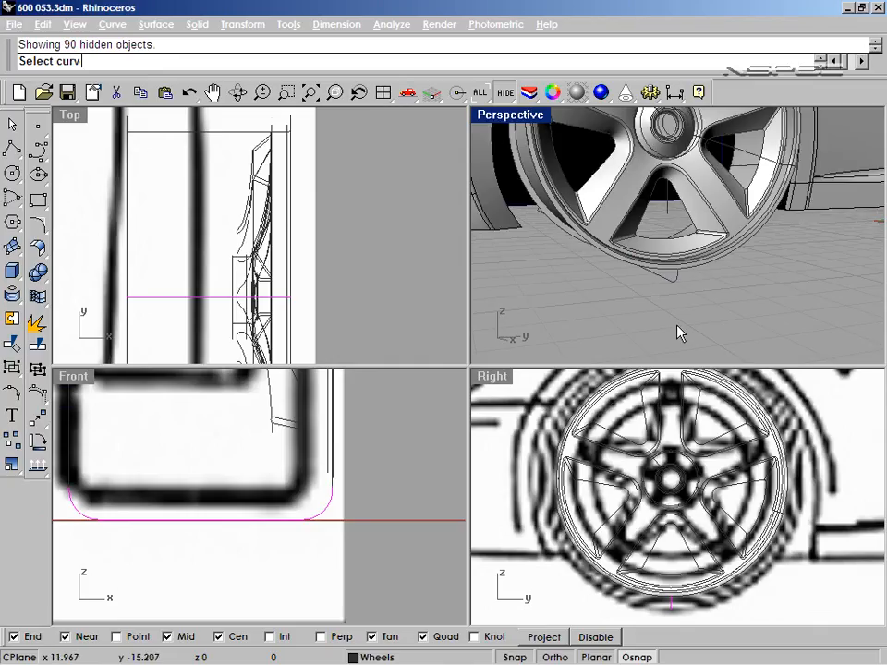
key(ctrl+z)
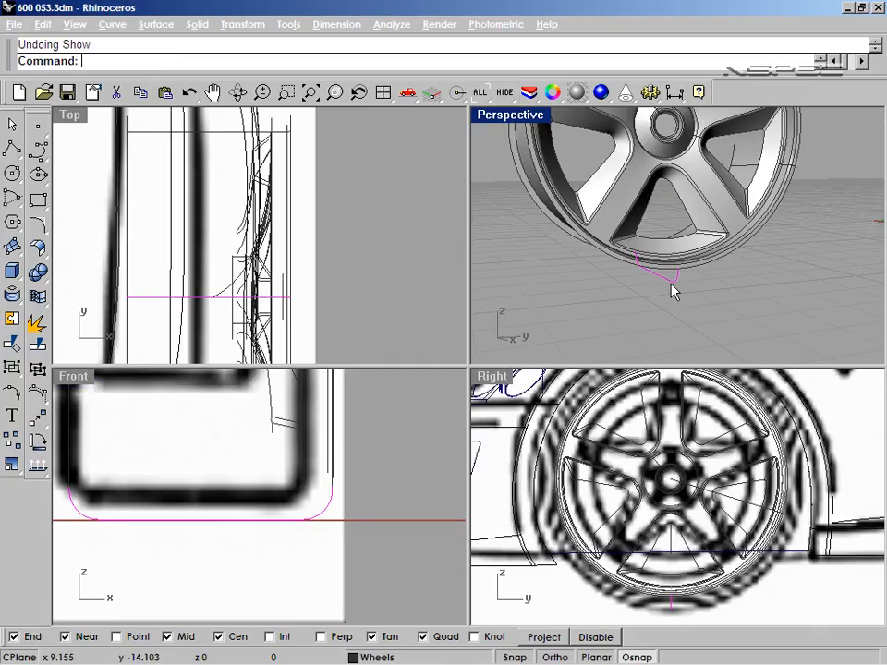
text(Reve)
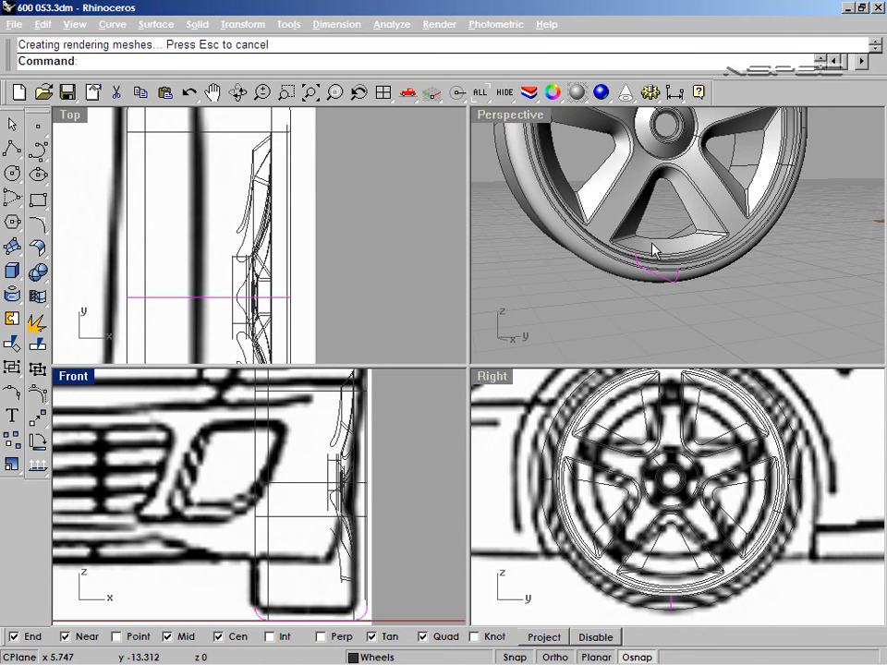
drag(656, 250, 517, 326)
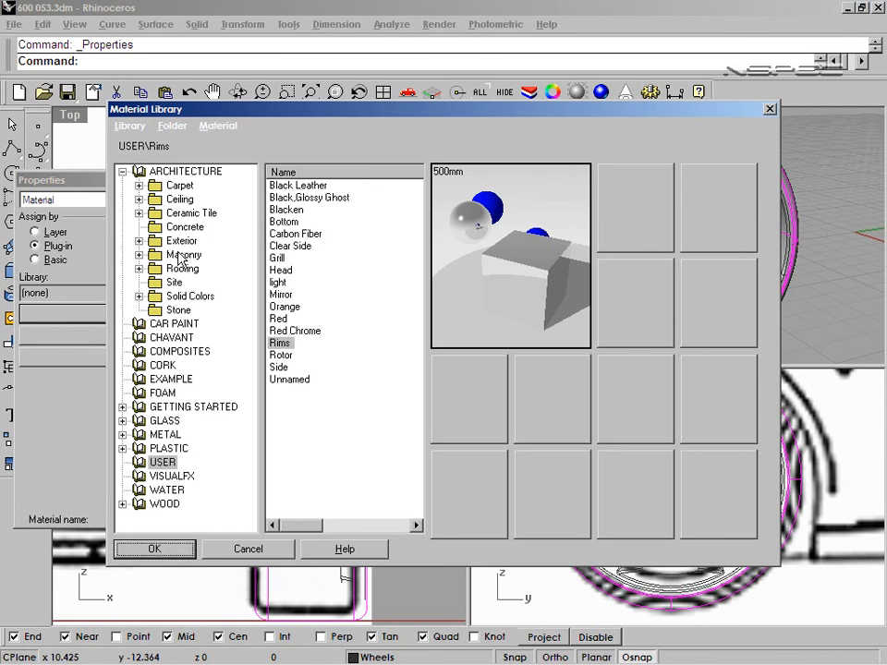
Step: Assign the Black,Glossy solid-colour material to the tire and close its properties
click(188, 295)
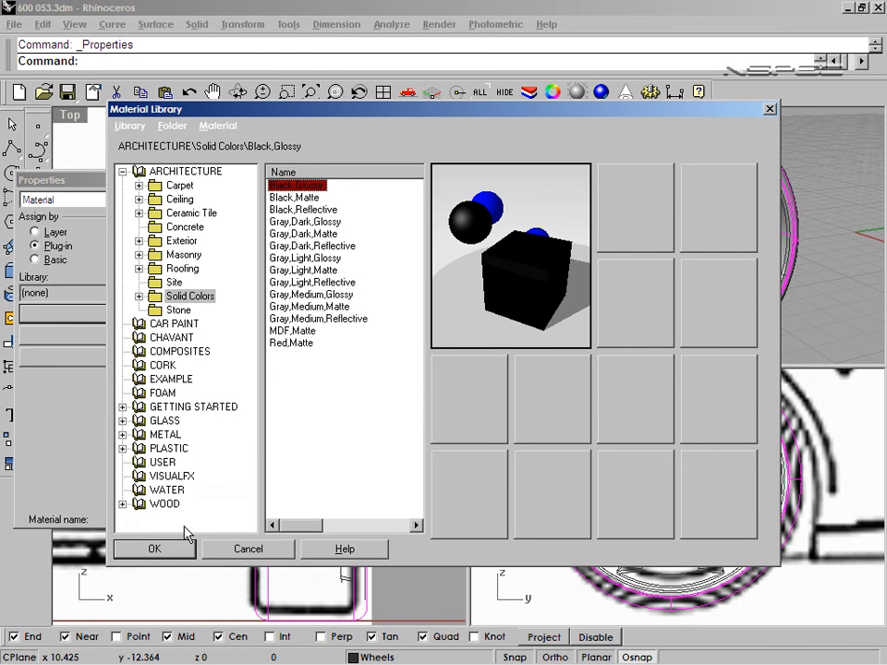
click(155, 548)
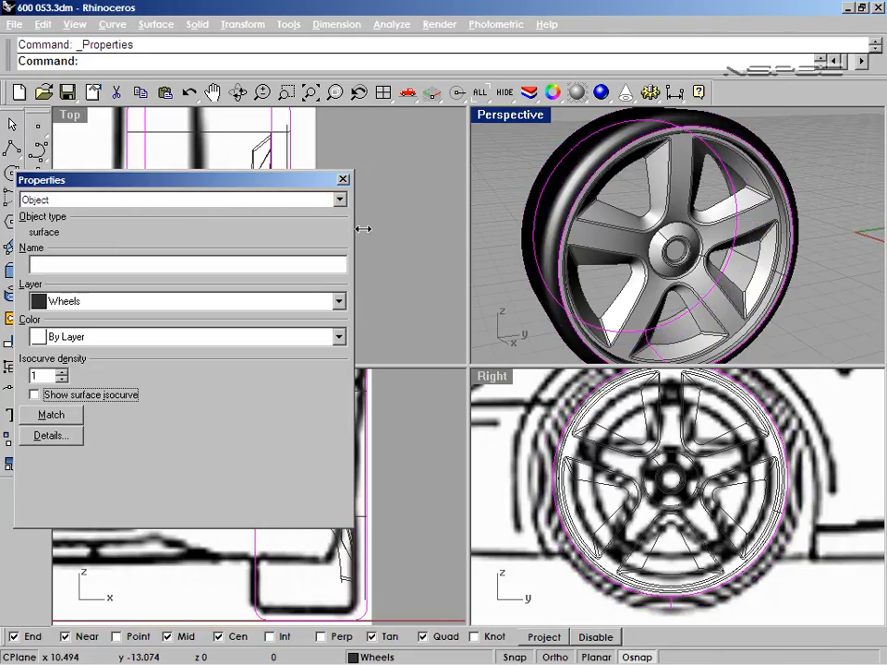
click(344, 178)
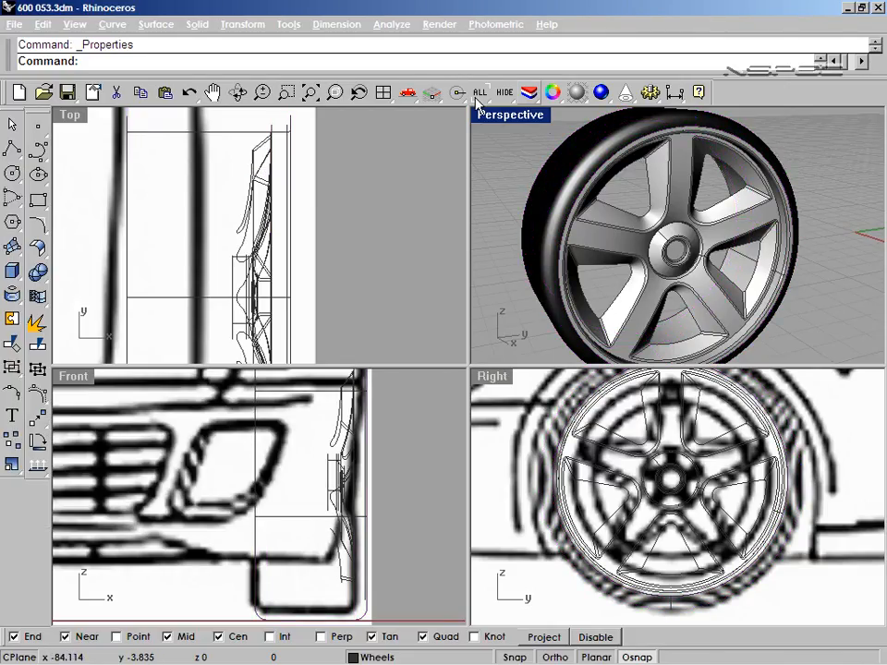